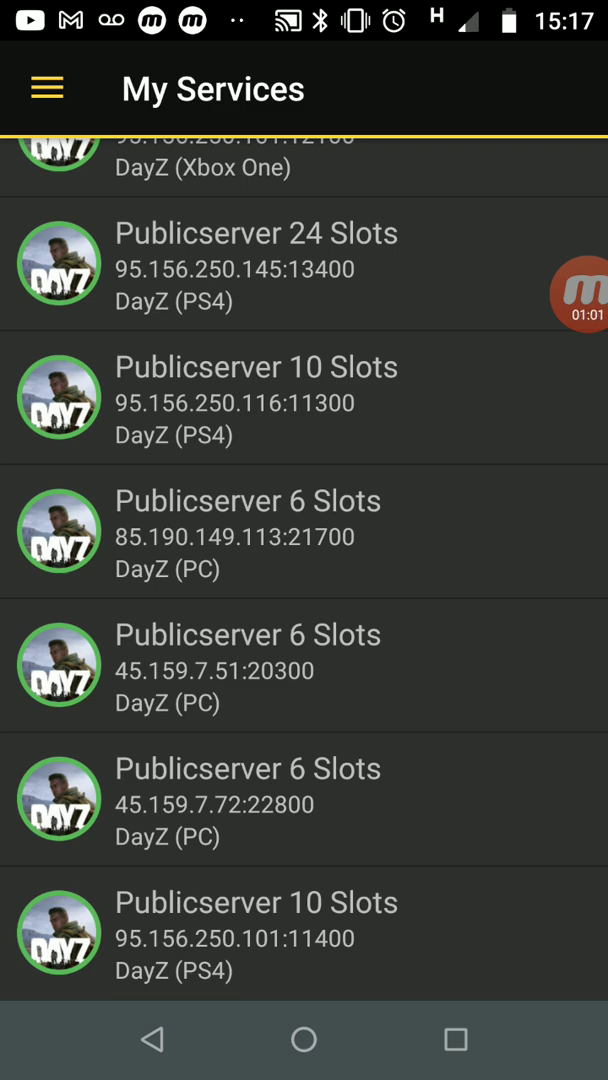
- Scroll My Services to the Publicserver 10 Slots DayZ (PS4) entry
scroll("up", 3)
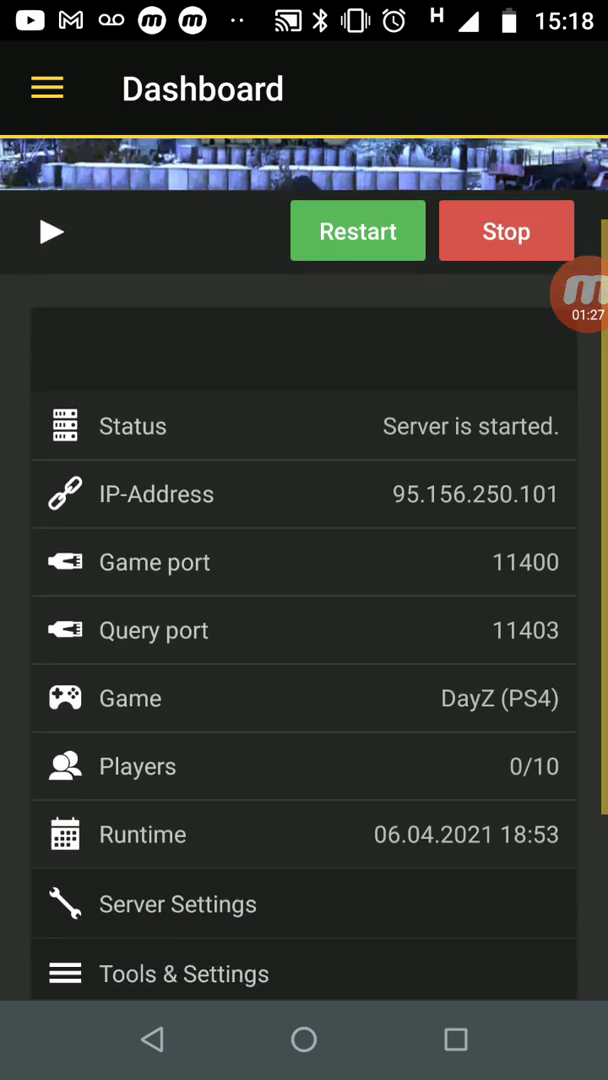
scroll("down", 3)
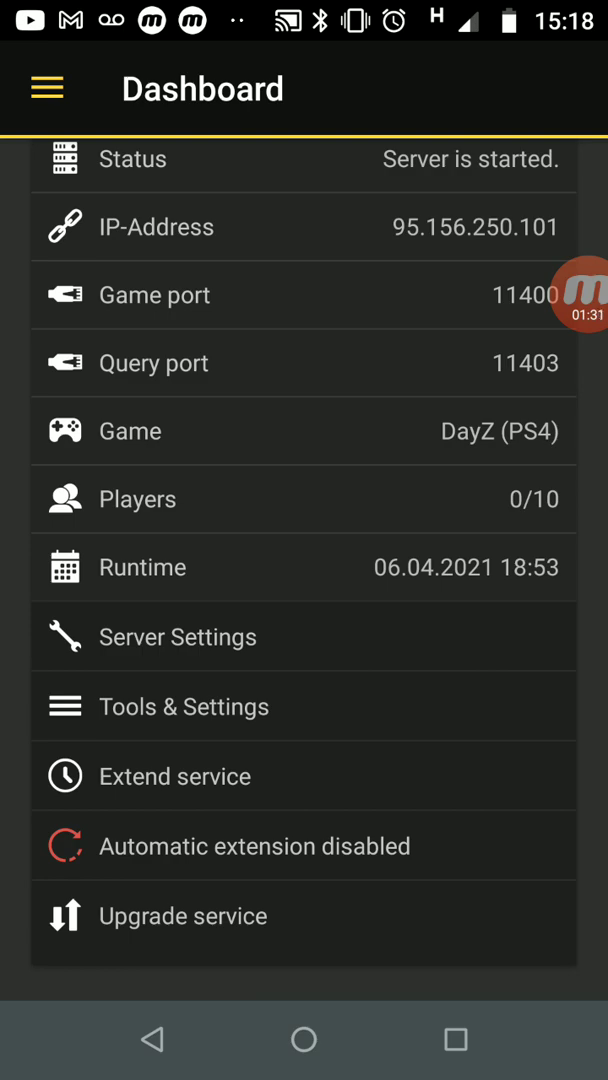
- Open Server Settings and select the Mission field
left_click(178, 636)
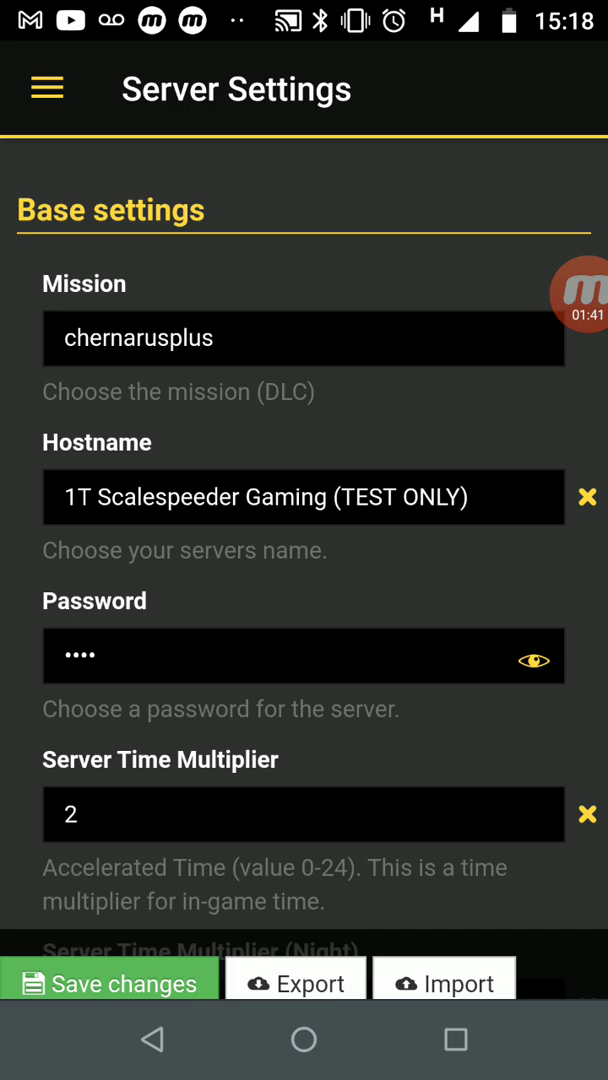
left_click(304, 338)
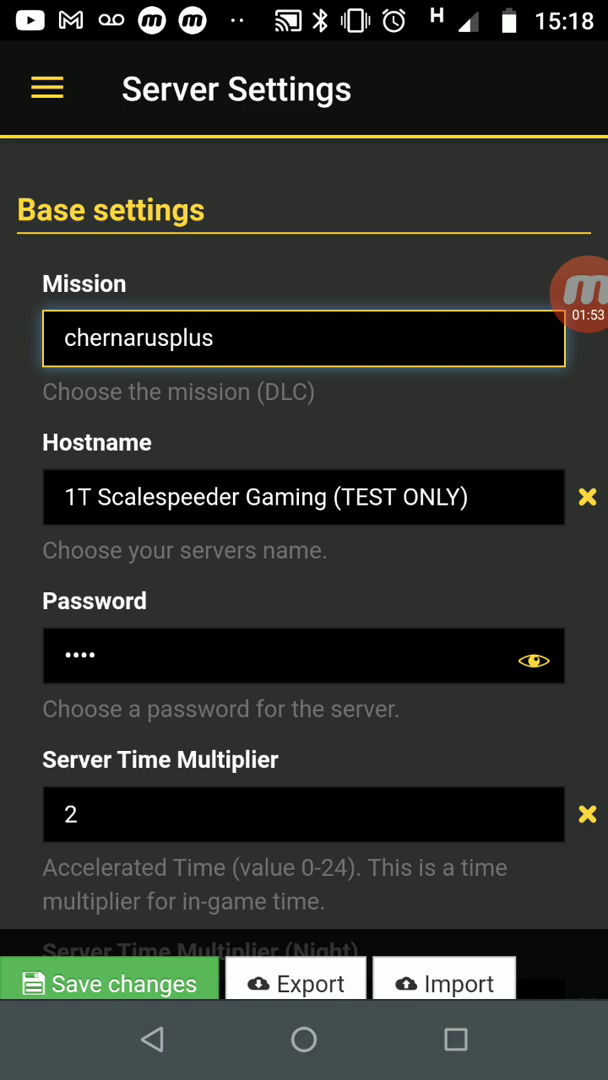
scroll("down", 3)
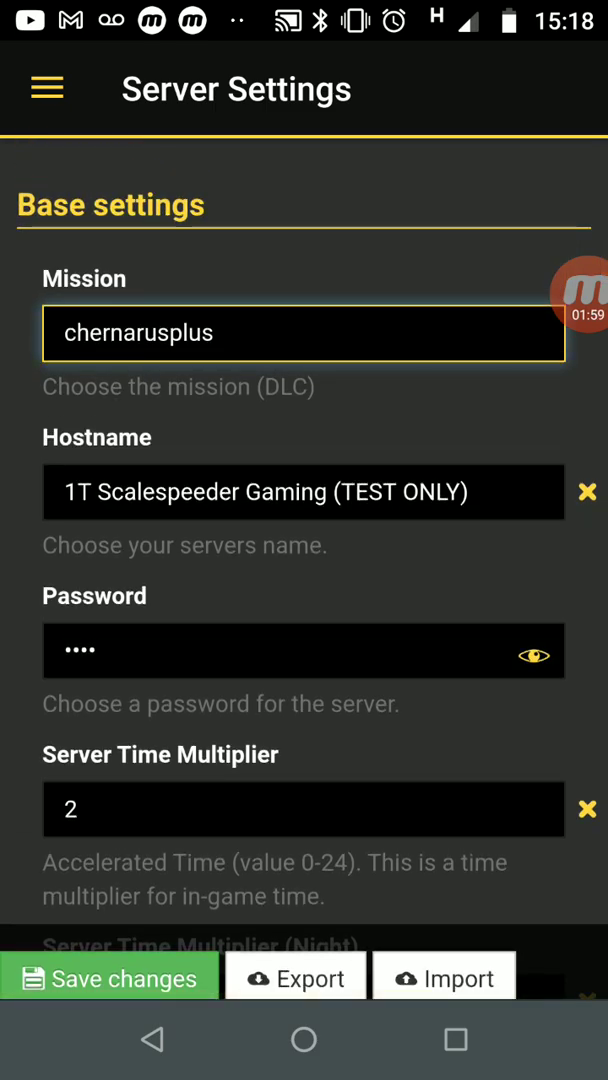
scroll("down", 3)
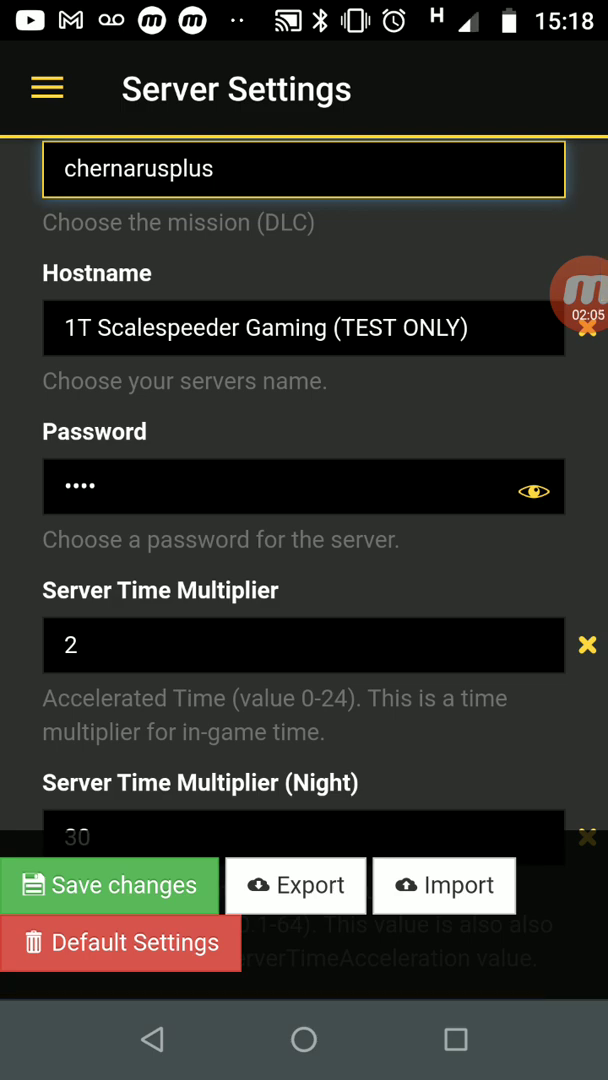
- Review the server name, time multipliers and custom start time settings
scroll("down", 3)
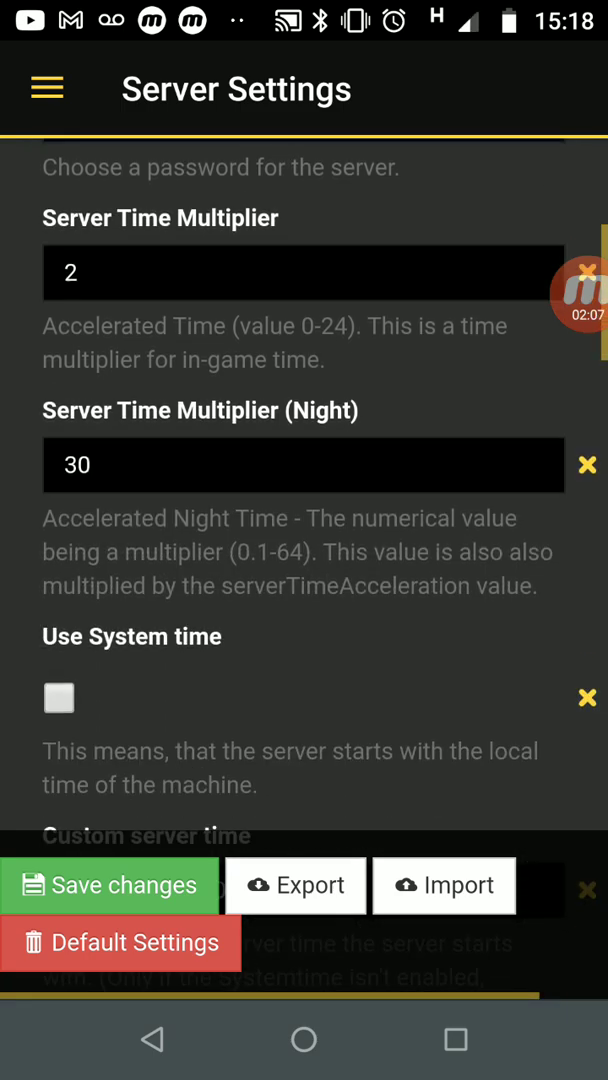
scroll("down", 3)
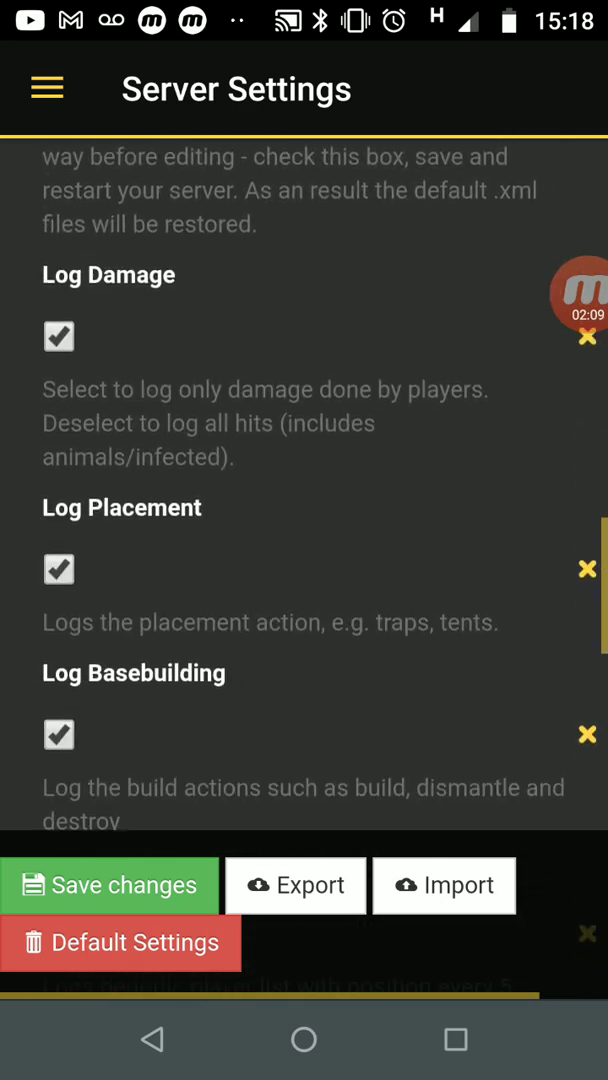
scroll("up", 3)
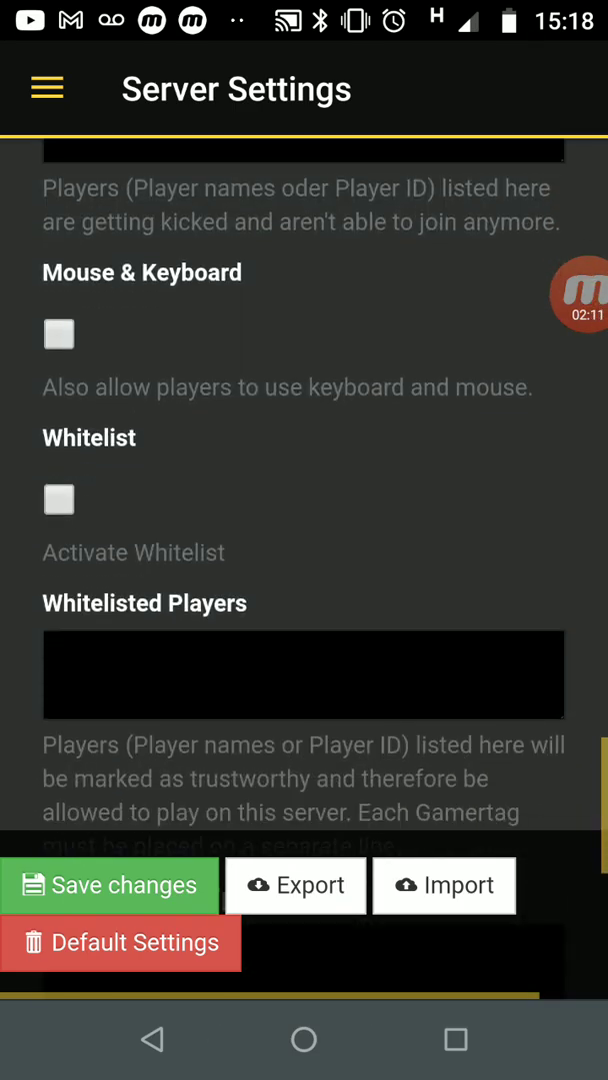
scroll("down", 3)
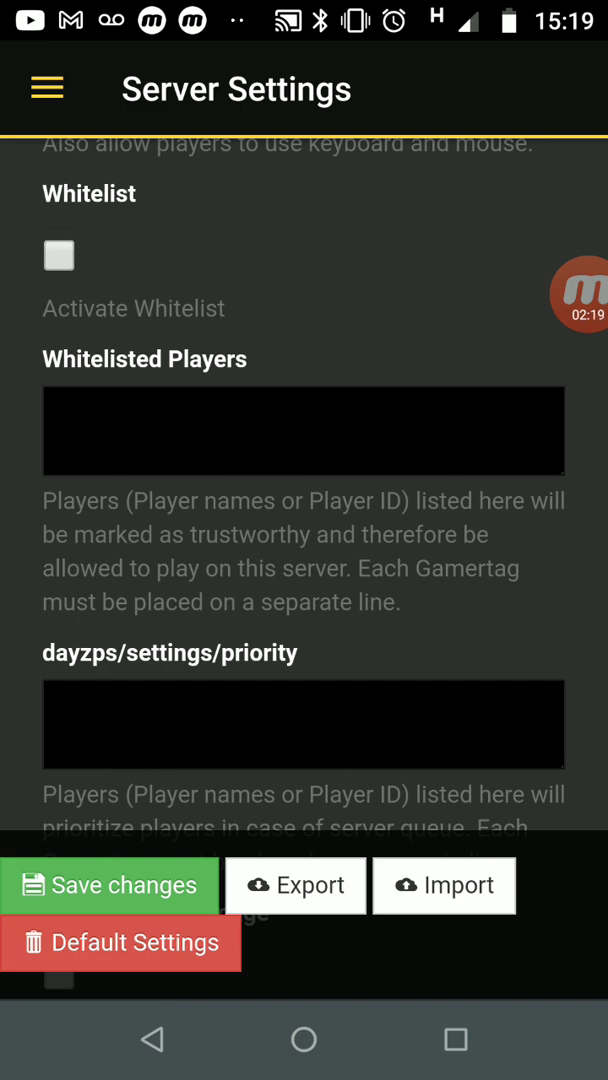
scroll("up", 3)
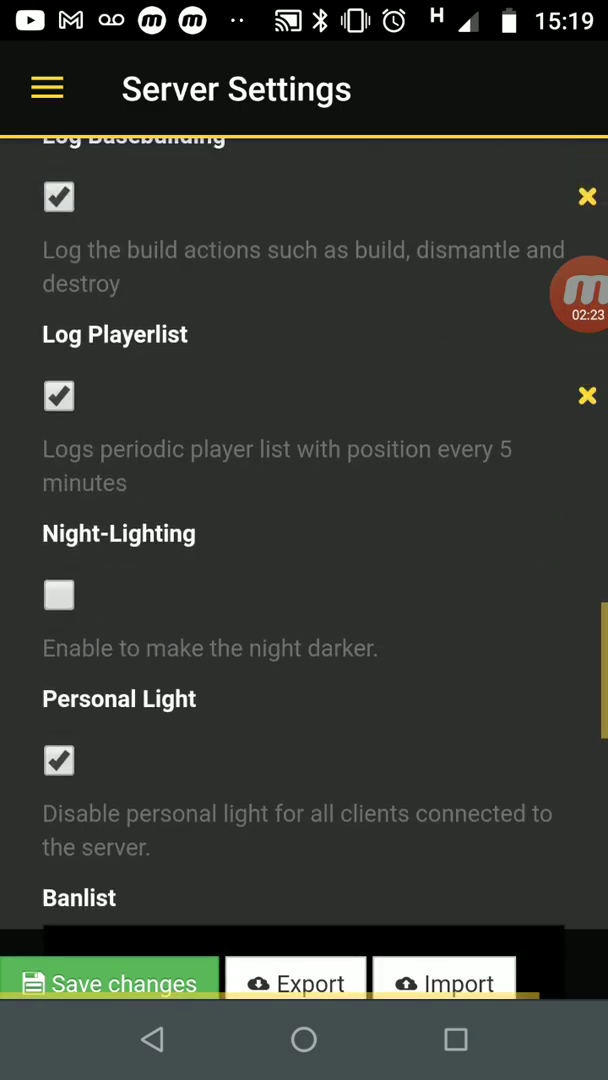
scroll("up", 3)
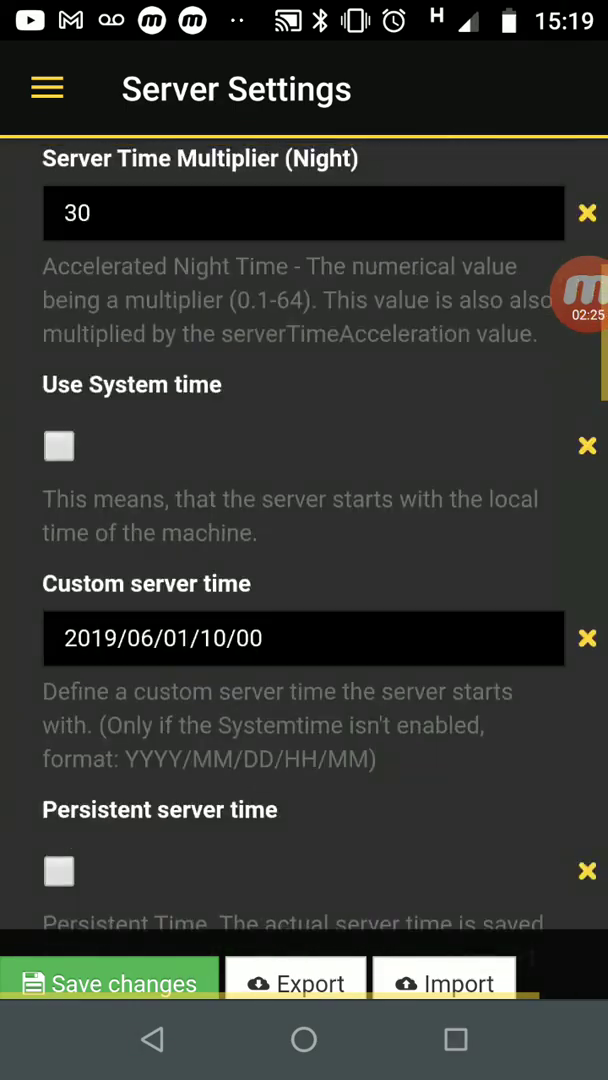
scroll("up", 3)
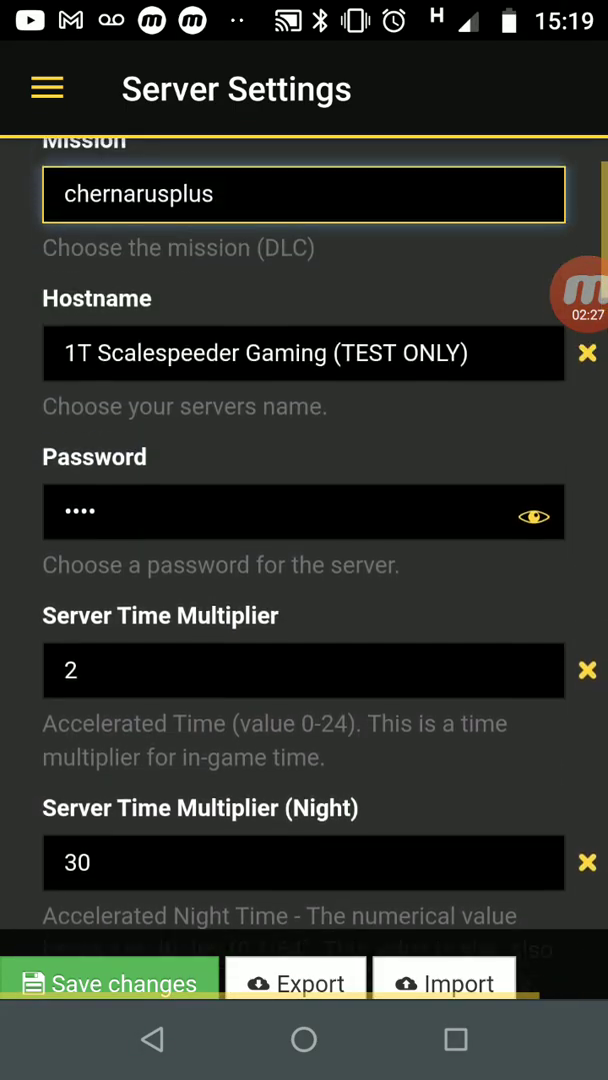
scroll("down", 3)
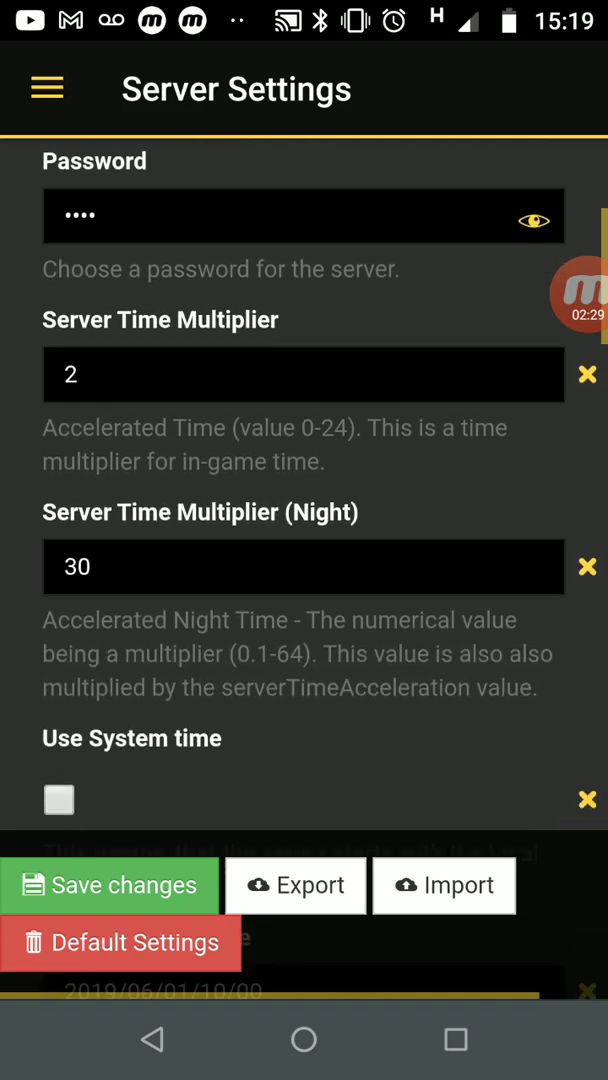
scroll("down", 3)
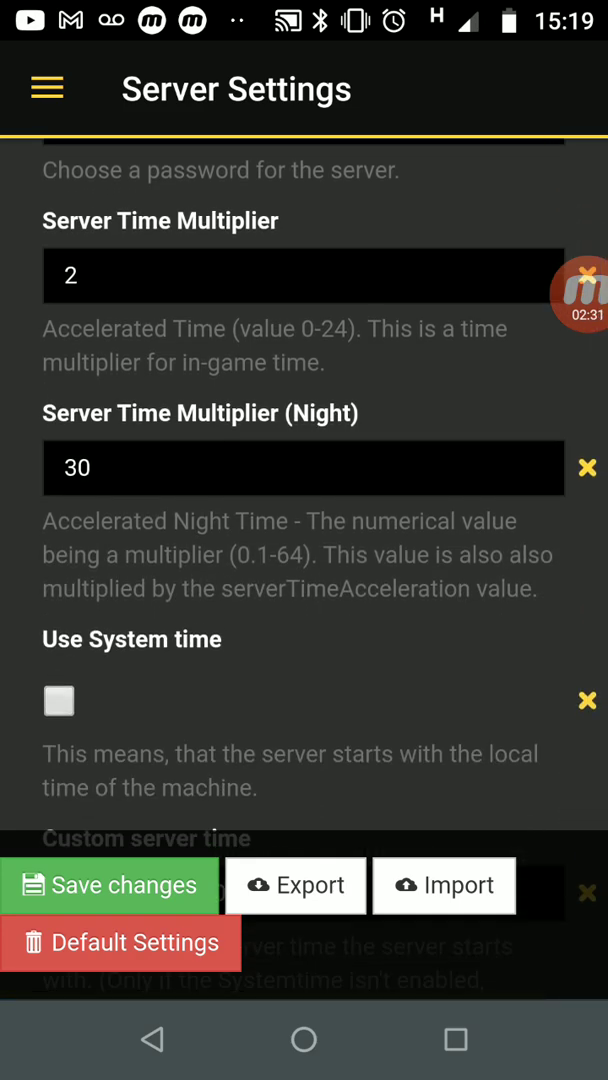
scroll("up", 3)
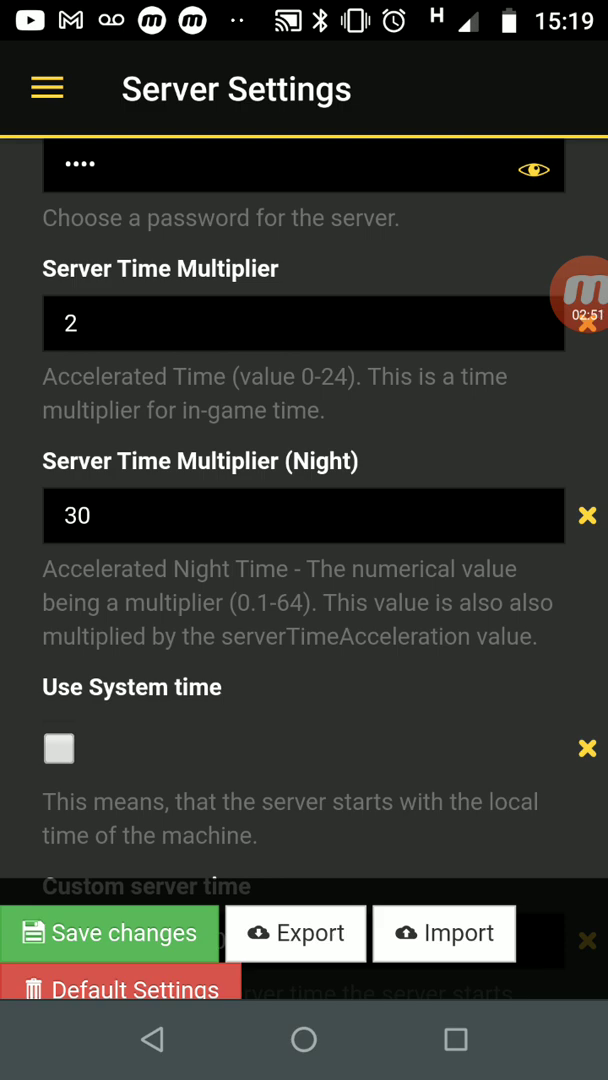
scroll("up", 3)
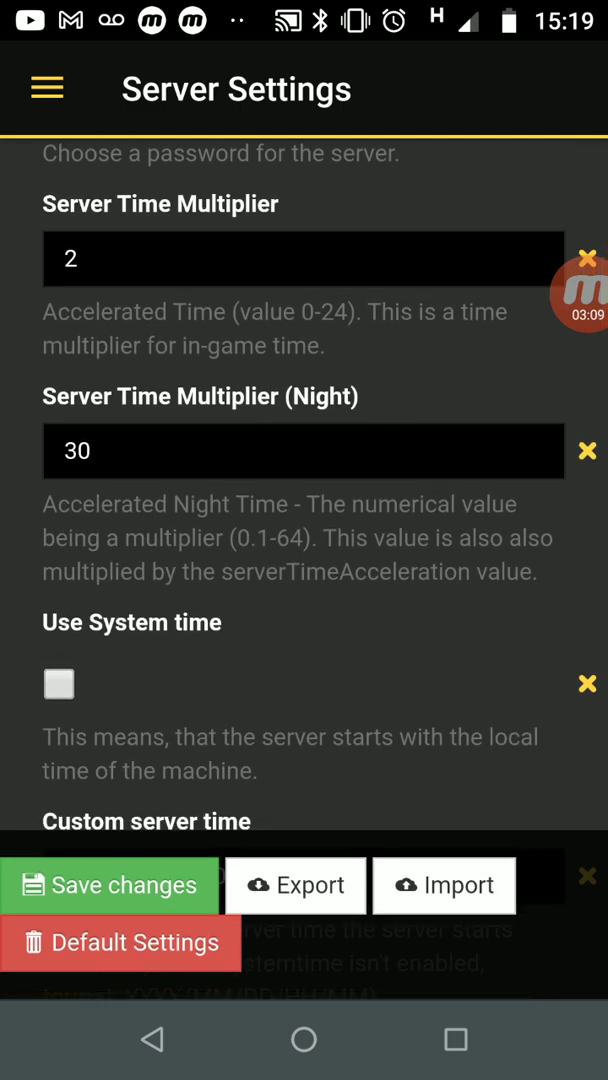
scroll("down", 3)
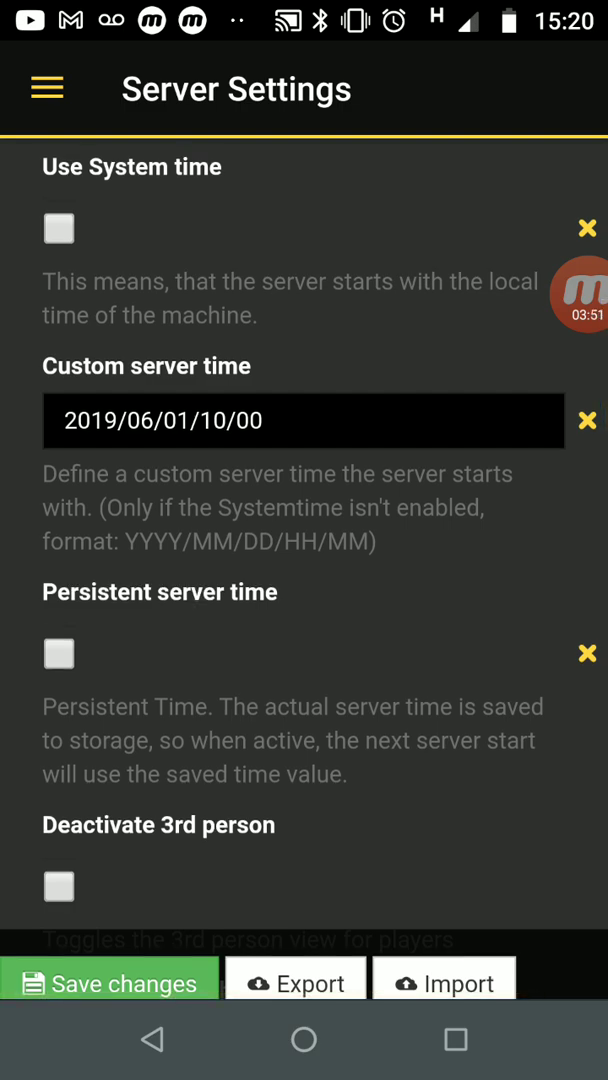
scroll("down", 3)
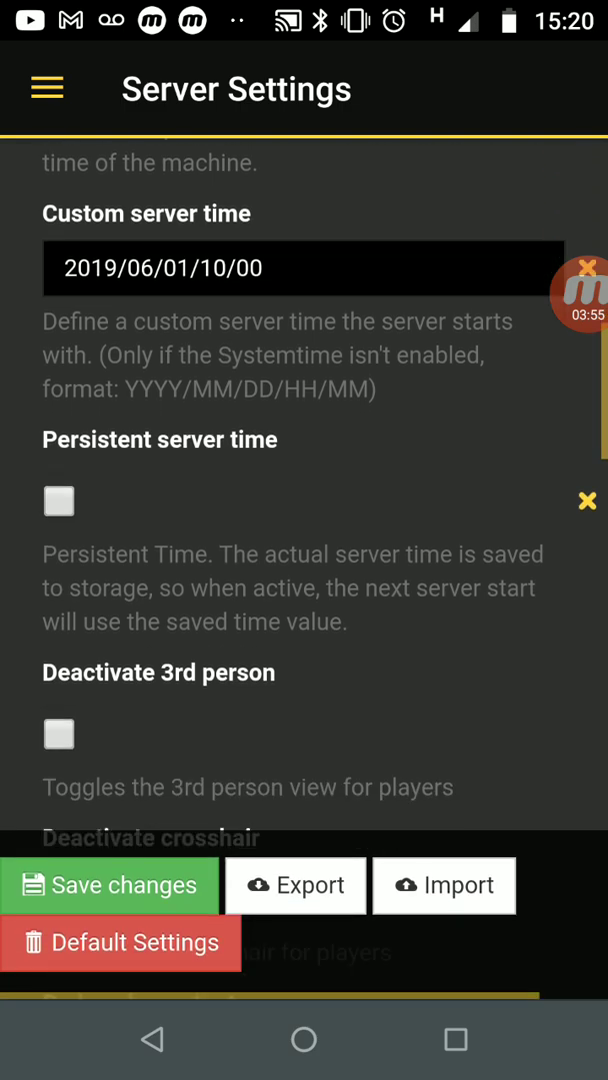
scroll("down", 3)
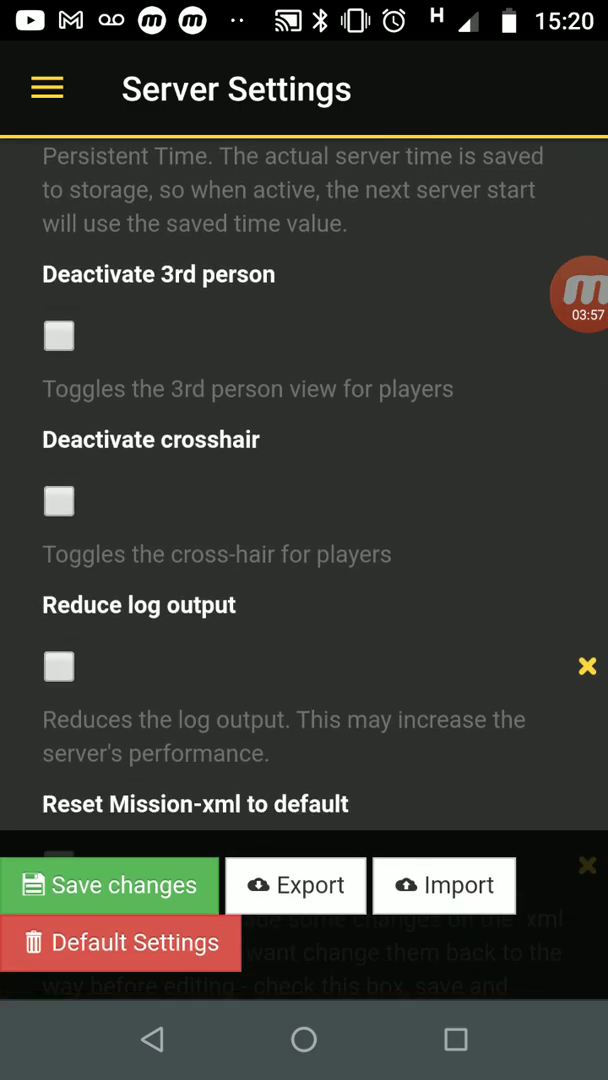
scroll("down", 3)
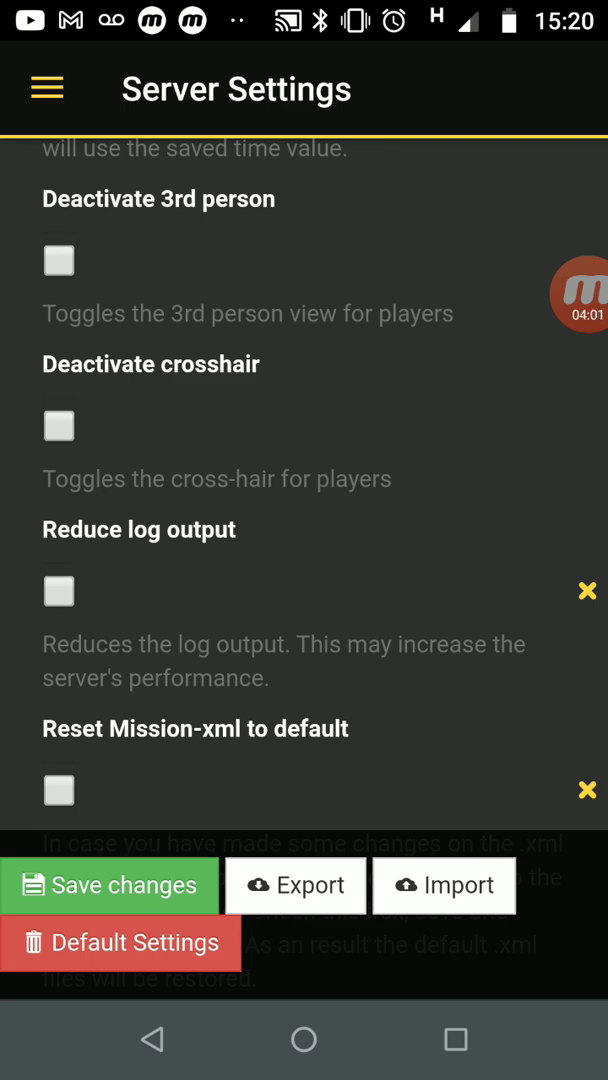
scroll("down", 3)
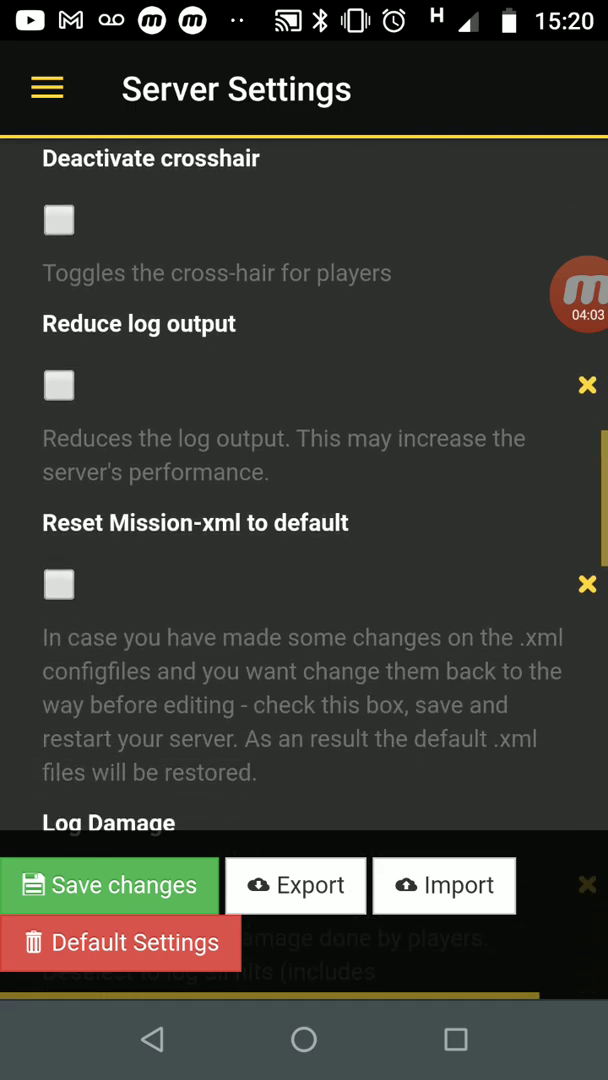
scroll("down", 3)
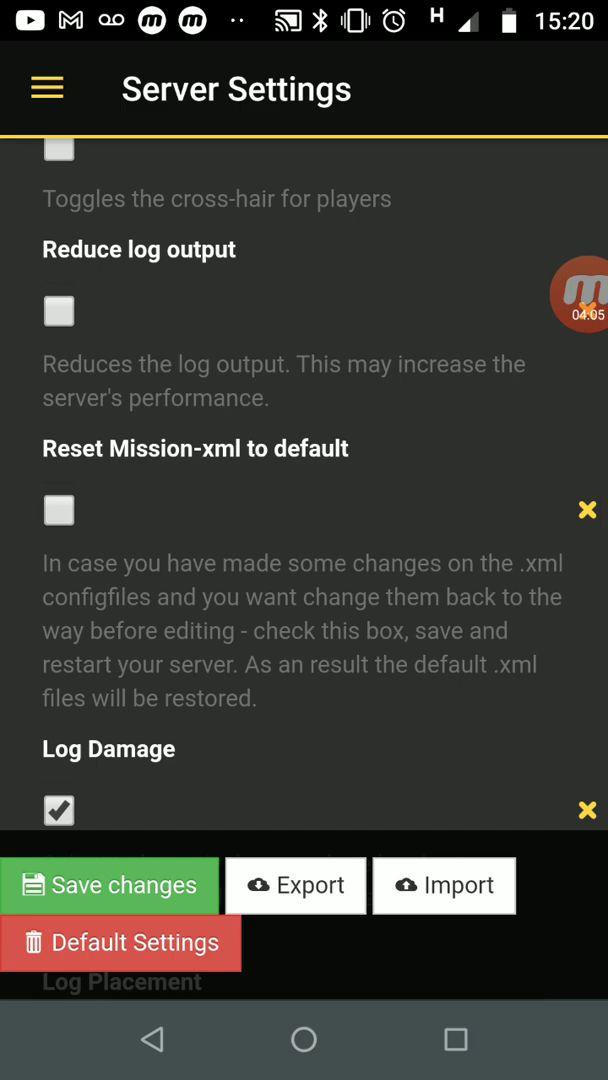
scroll("down", 3)
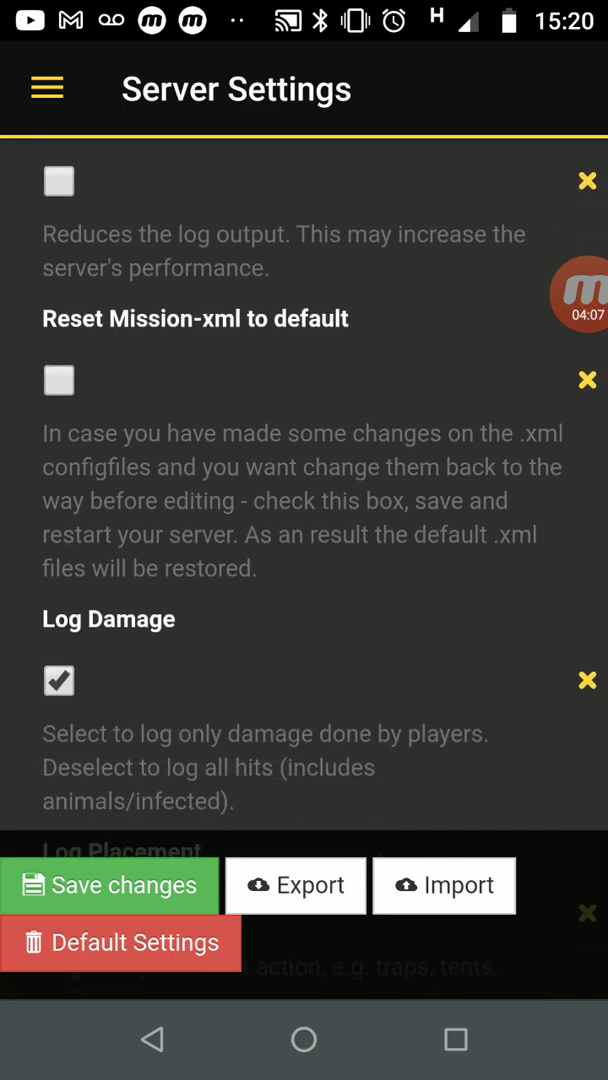
scroll("down", 3)
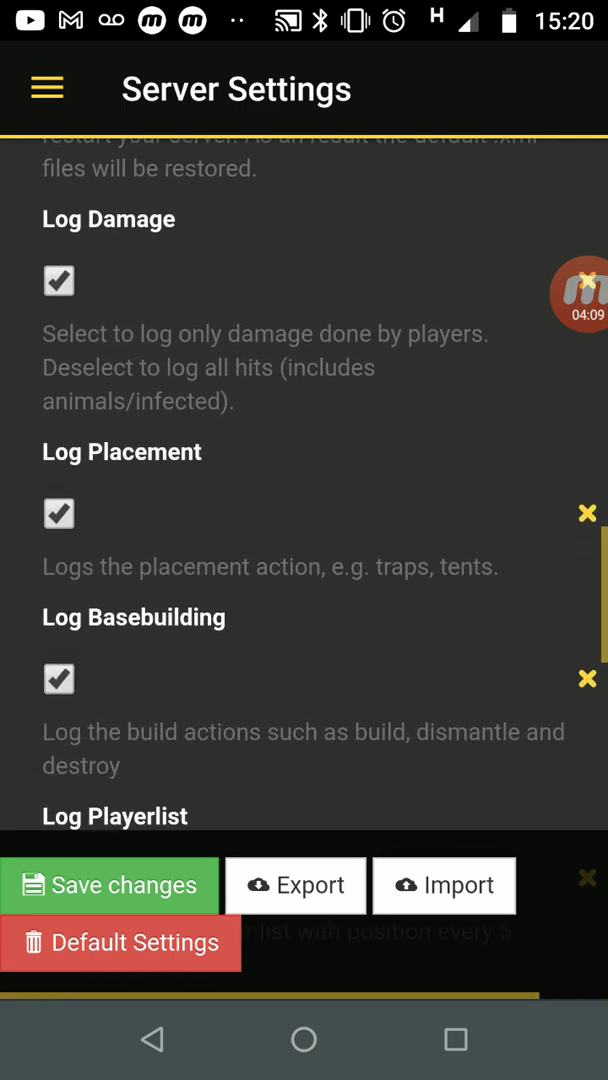
scroll("down", 3)
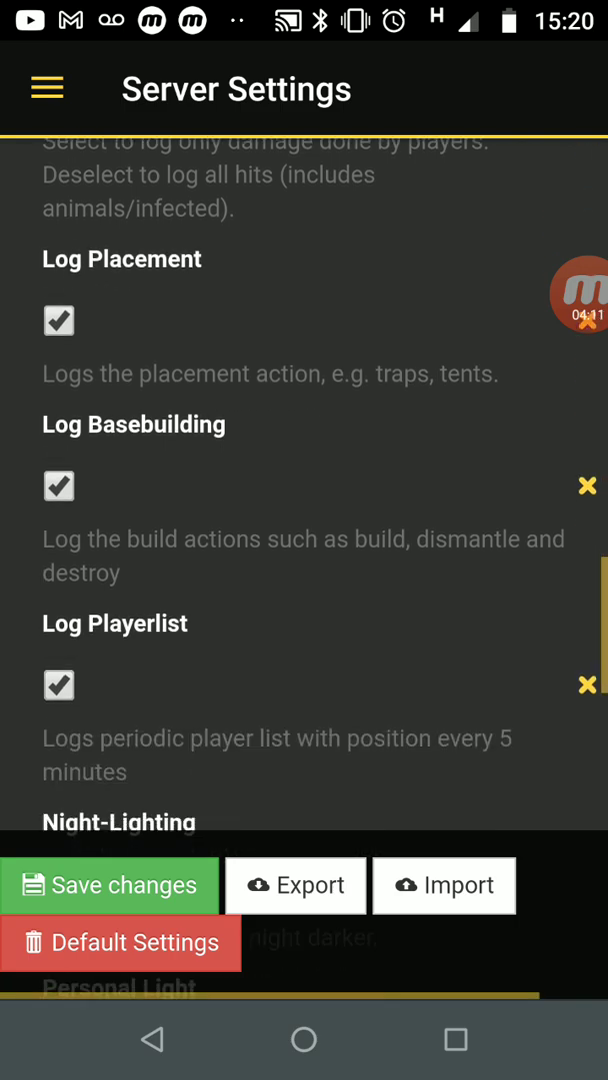
scroll("down", 3)
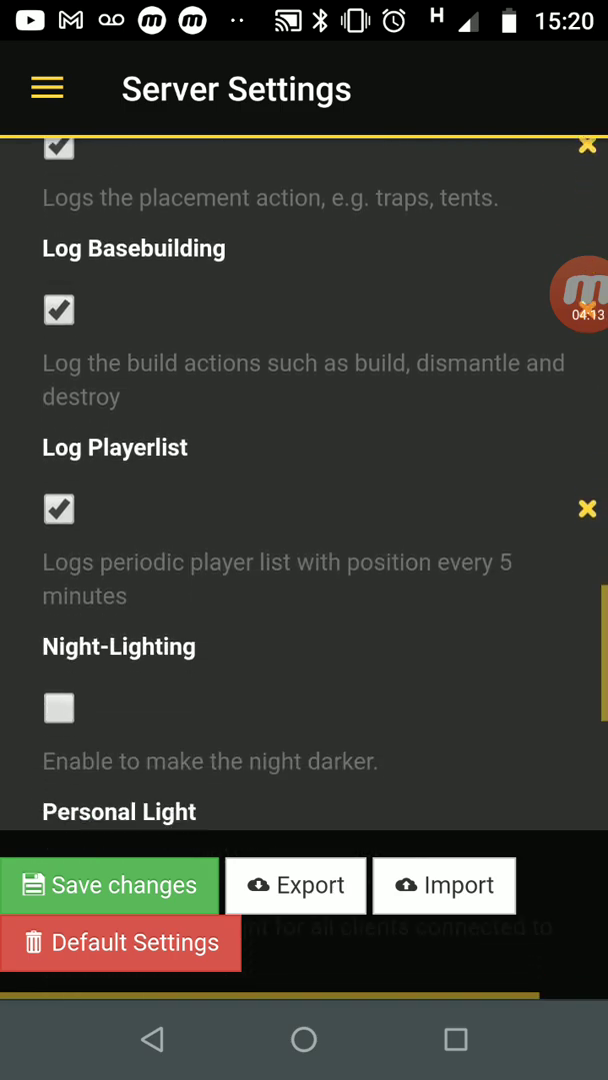
scroll("up", 3)
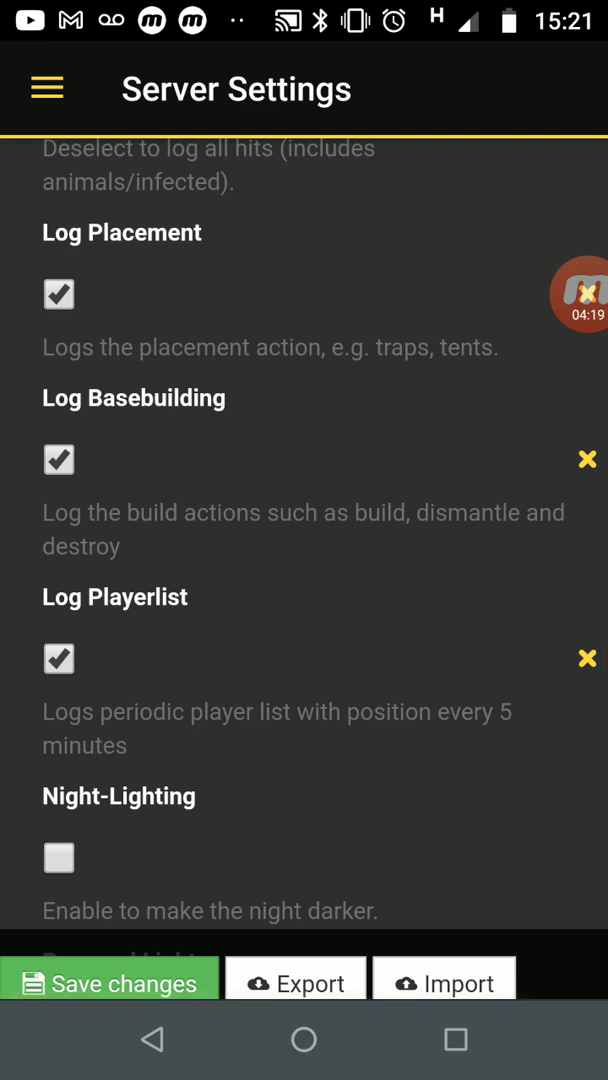
scroll("down", 3)
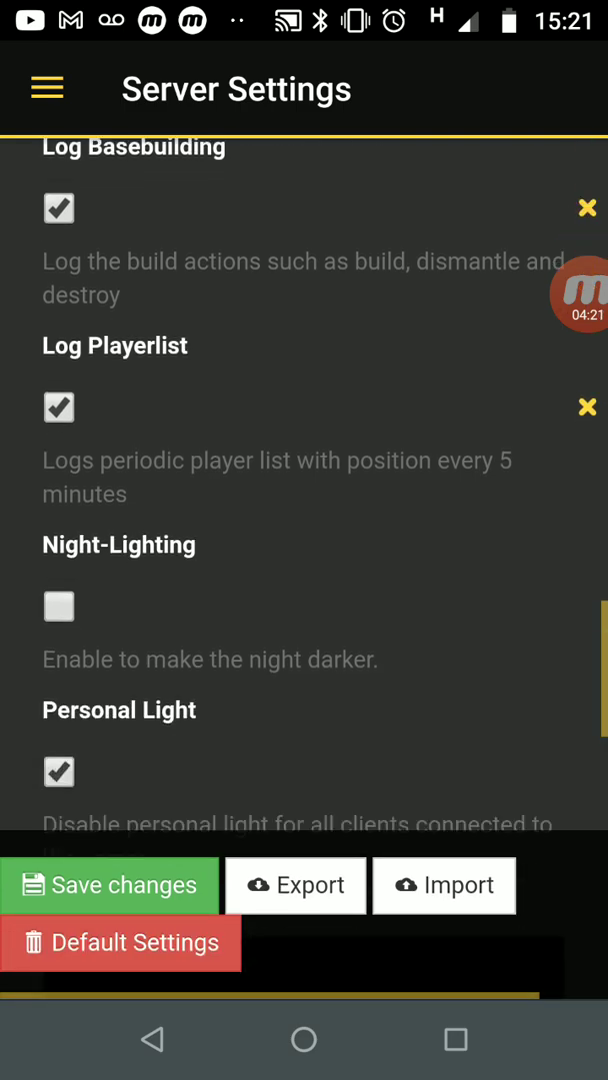
scroll("down", 3)
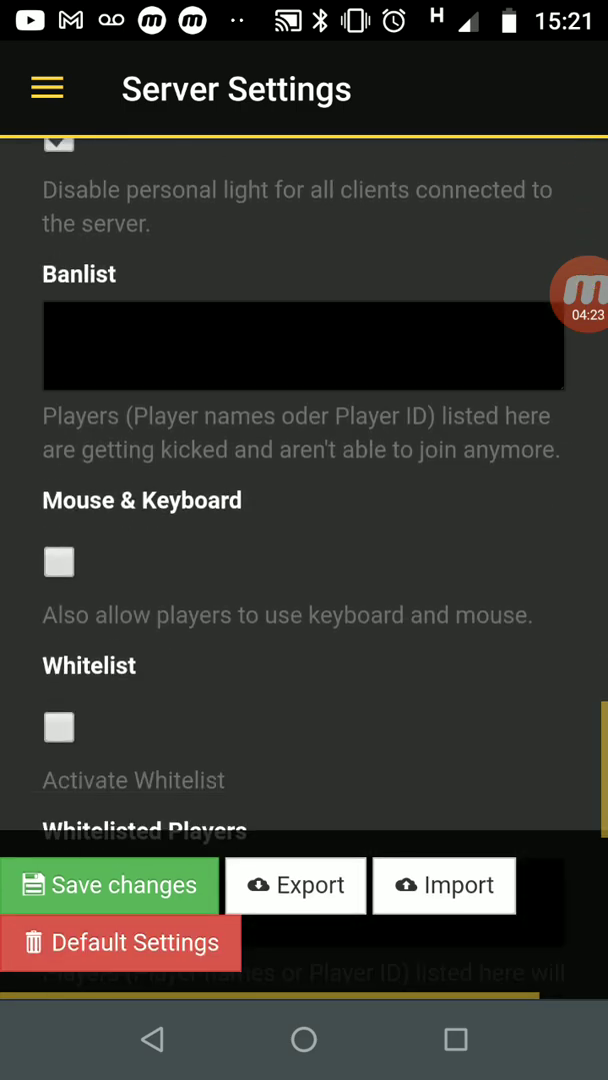
scroll("down", 3)
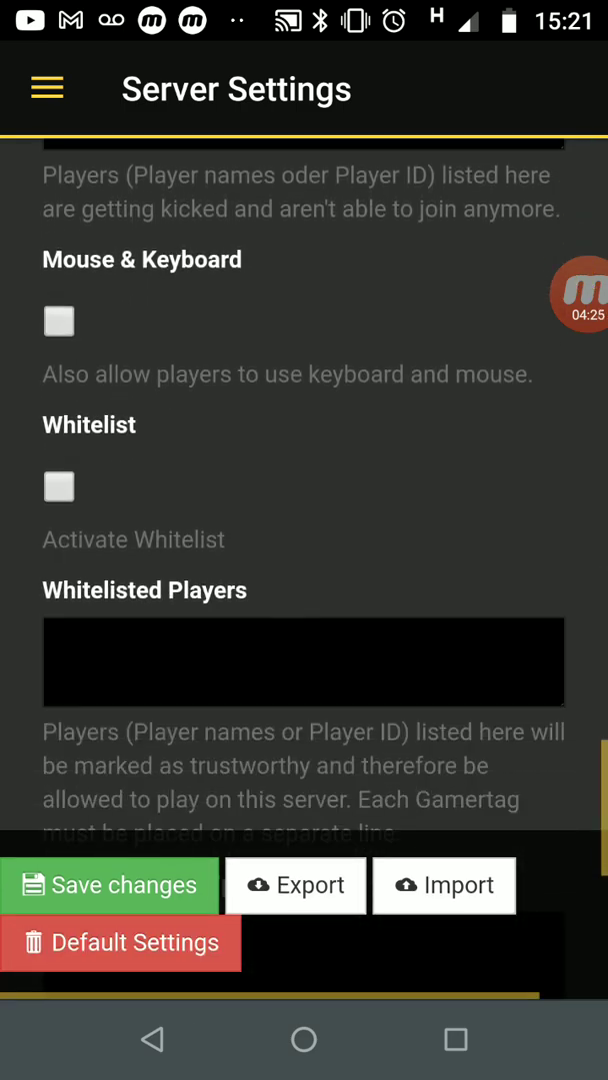
scroll("down", 3)
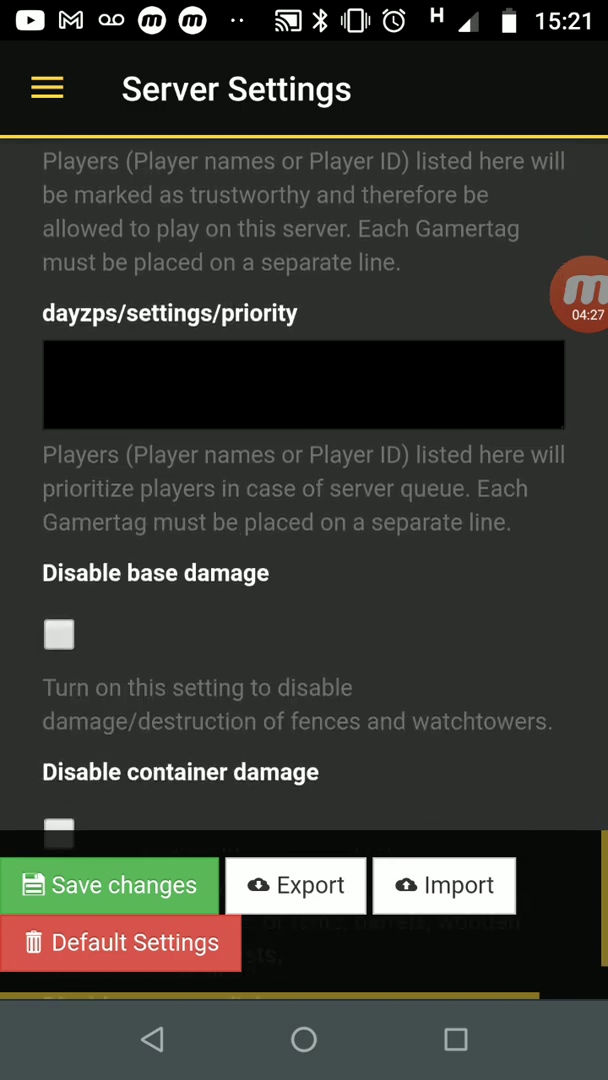
scroll("down", 3)
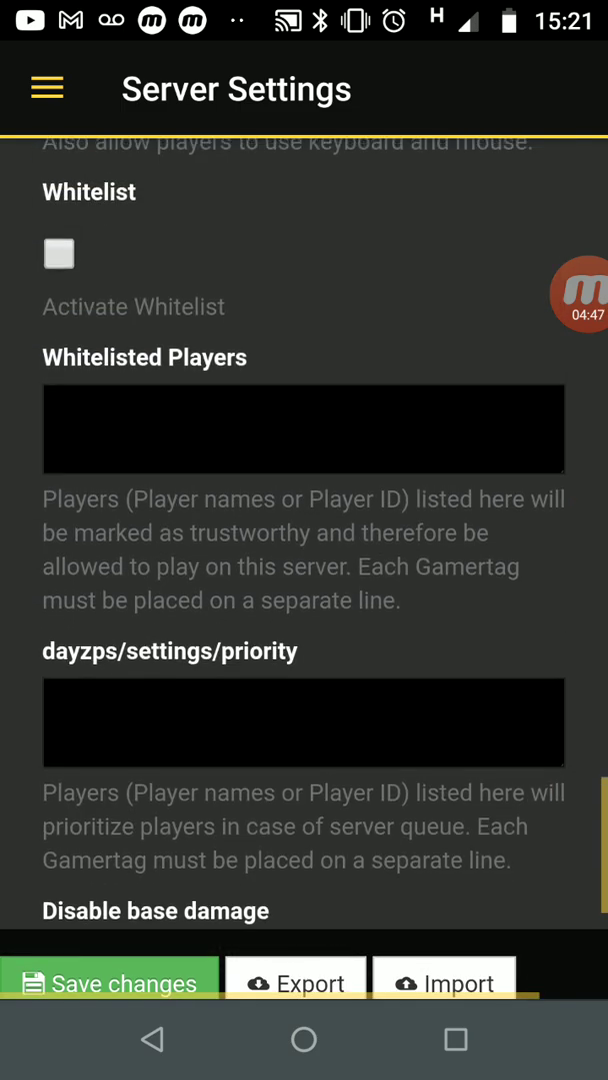
scroll("up", 3)
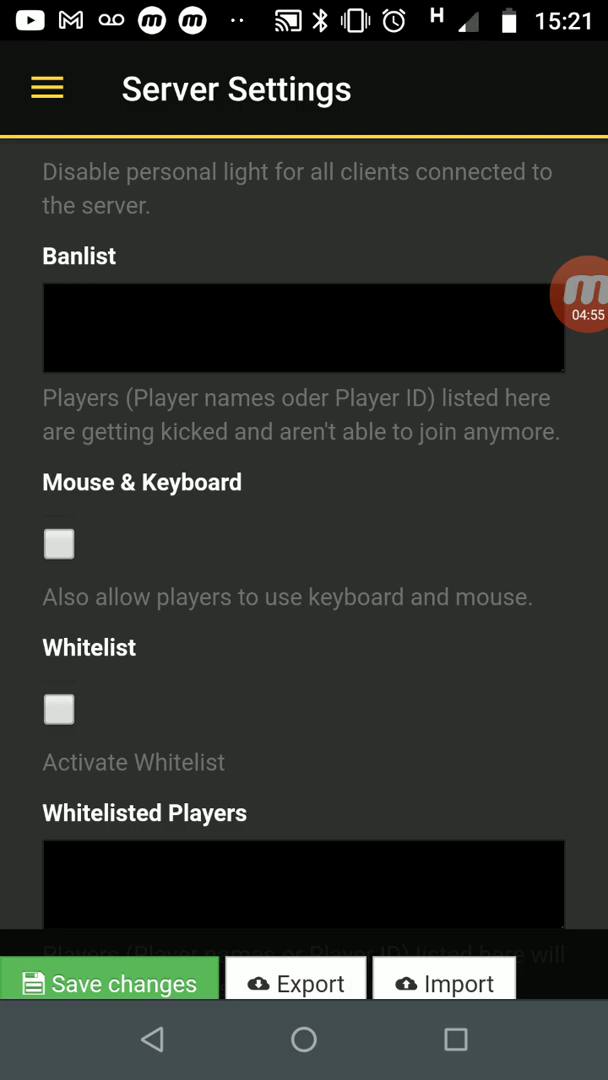
- In File Browser, enter dayzOffline.chernarusplus and then its db folder
left_click(46, 87)
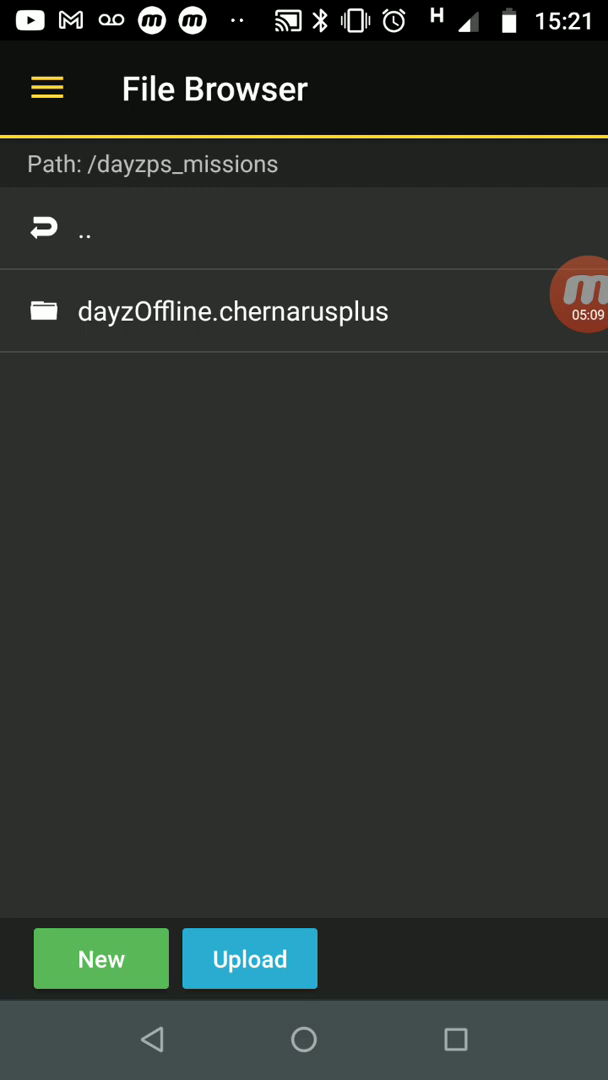
left_click(232, 310)
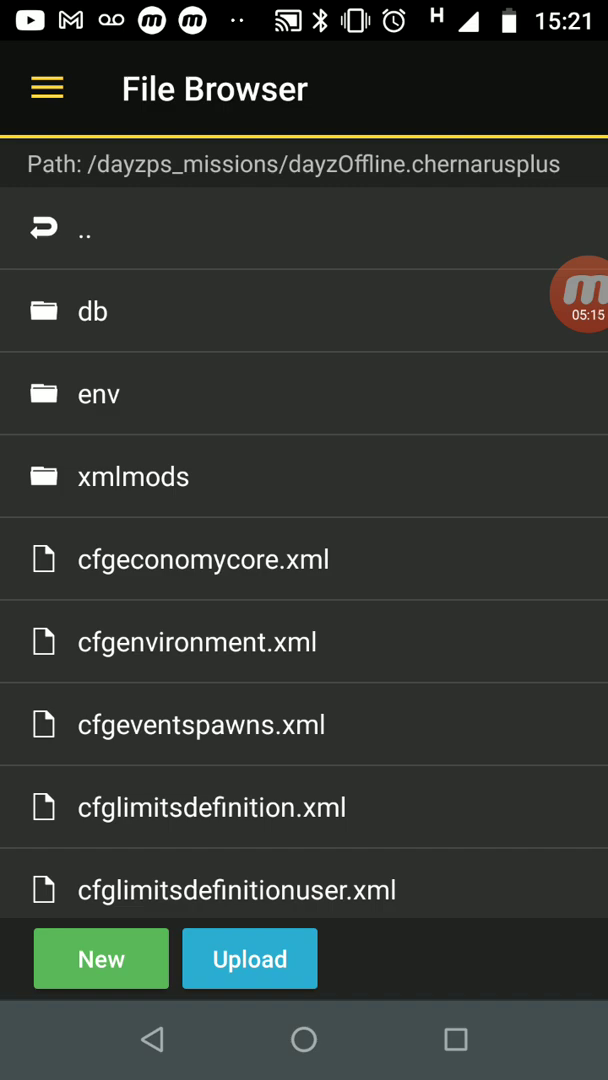
left_click(92, 310)
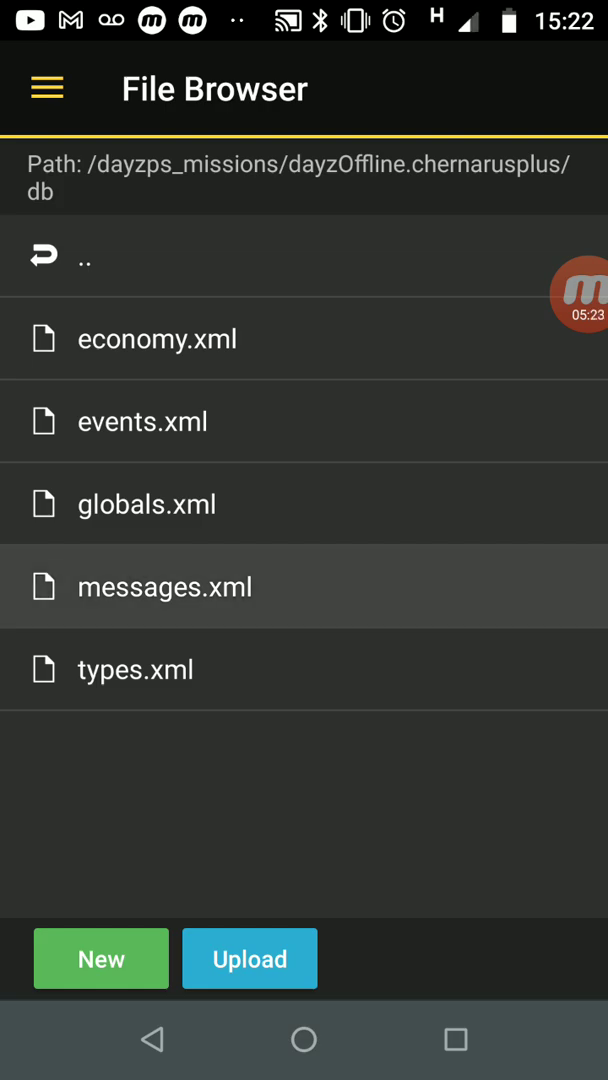
- Dismiss the messages.xml options dialog and open the file in the editor
left_click(165, 586)
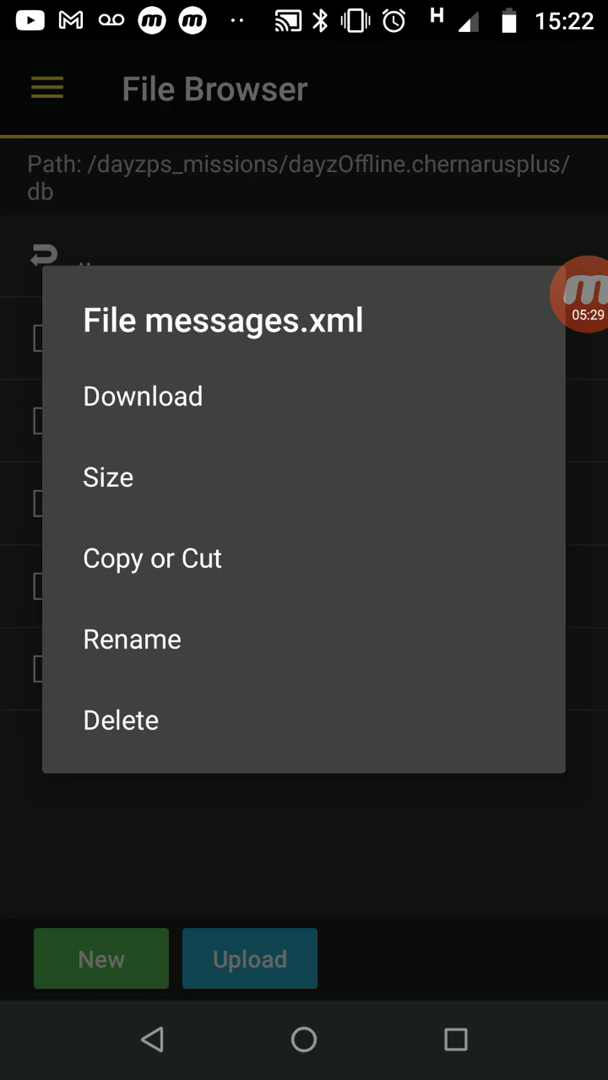
left_click(304, 860)
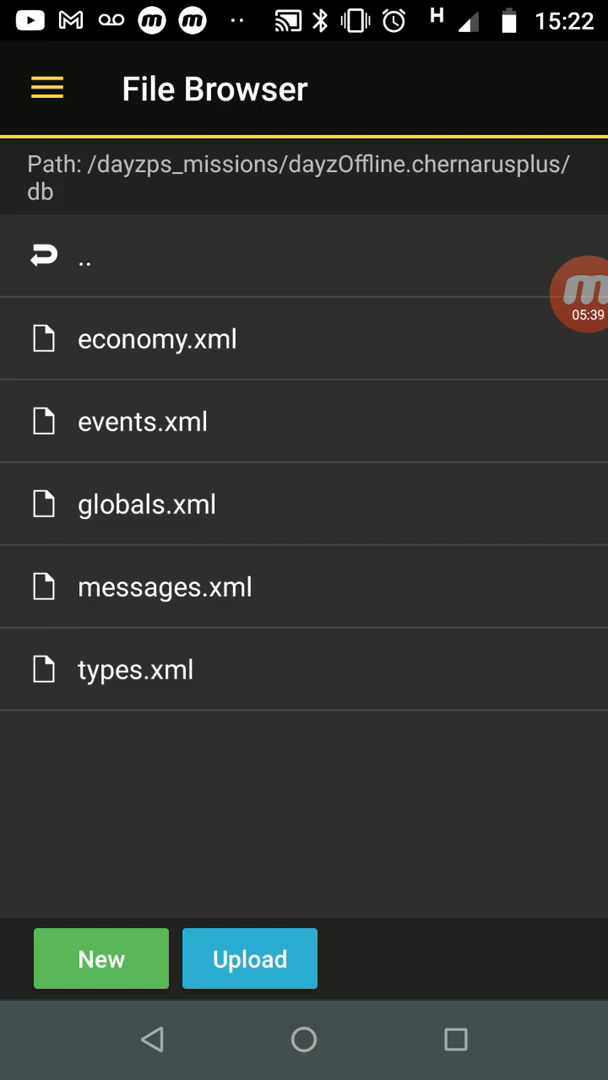
left_click(164, 587)
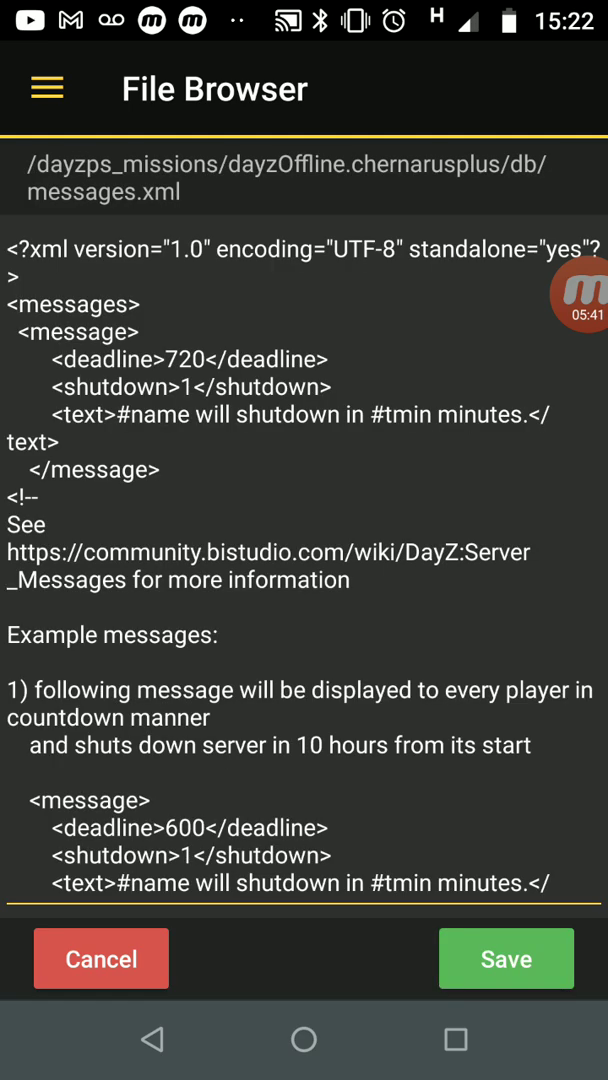
- Scroll to the example shutdown message and select its <message> block
scroll("down", 3)
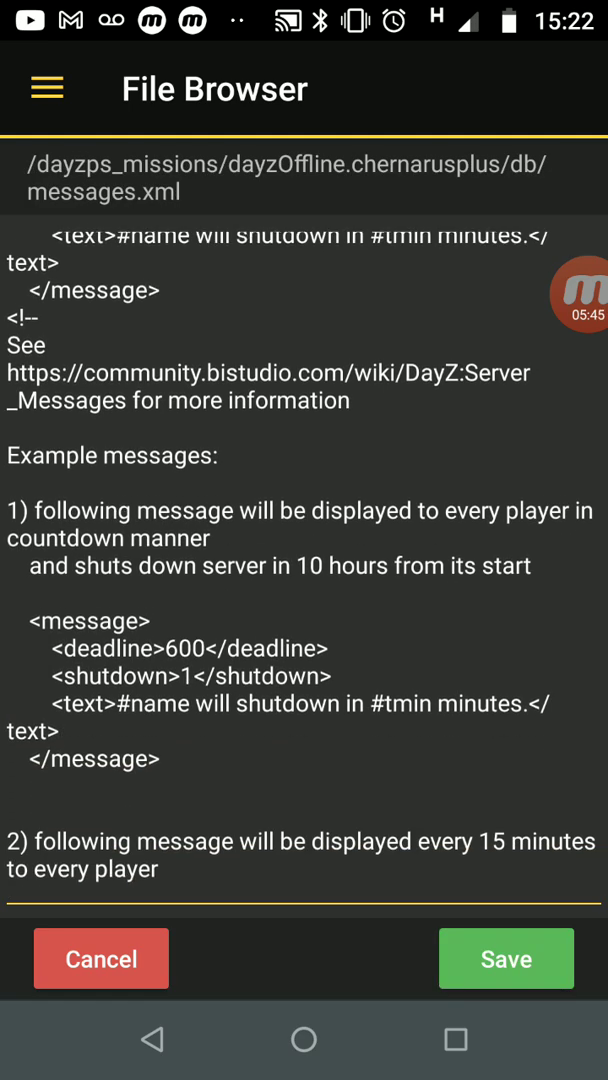
scroll("down", 3)
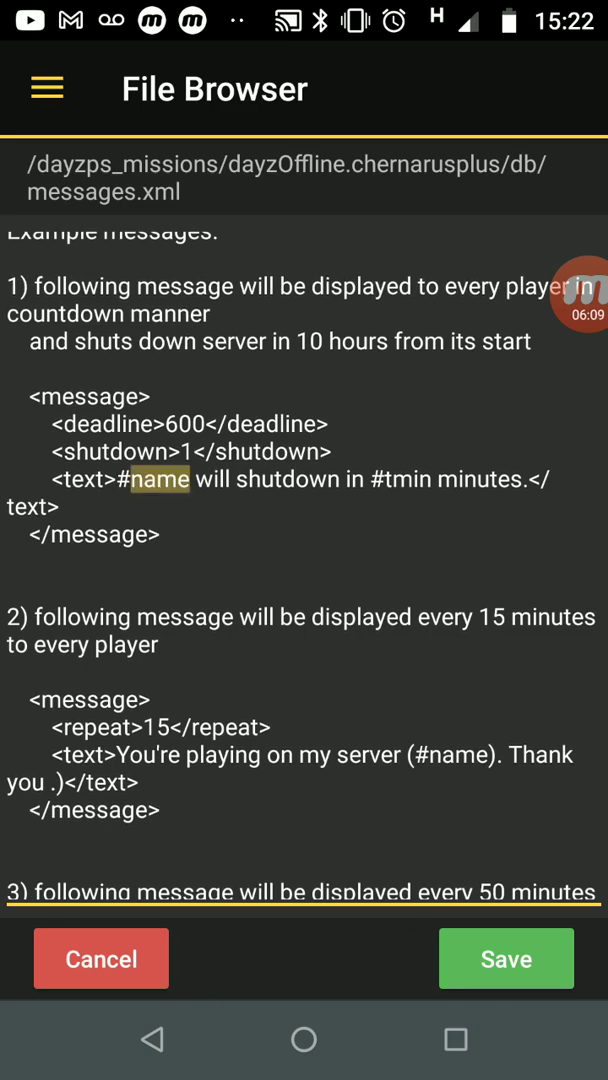
left_click(300, 479)
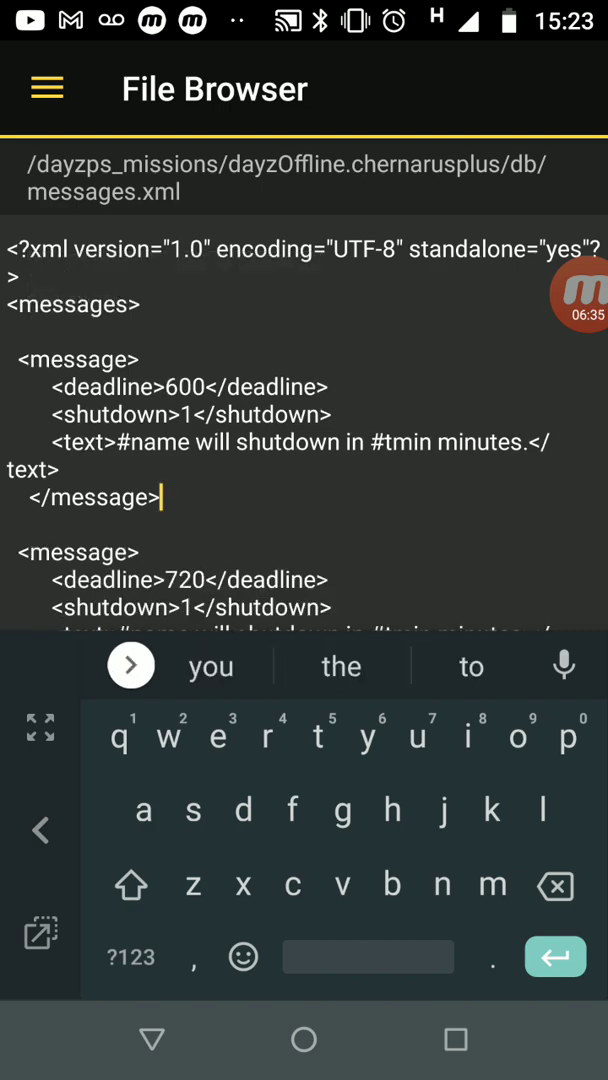
- Replace the first message's 600 deadline value and save messages.xml
left_click(143, 359)
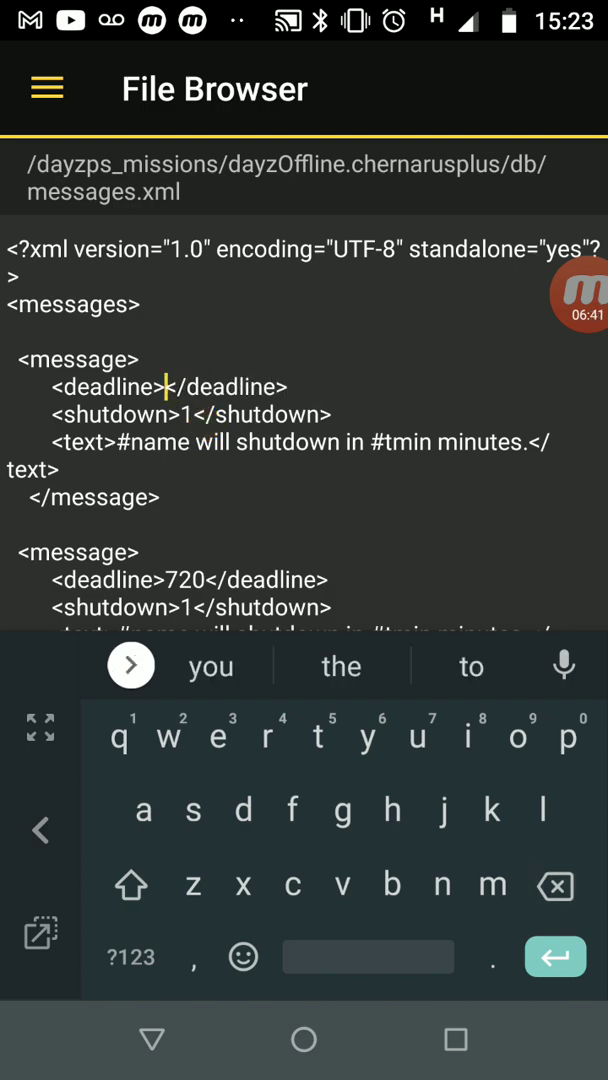
left_click(130, 956)
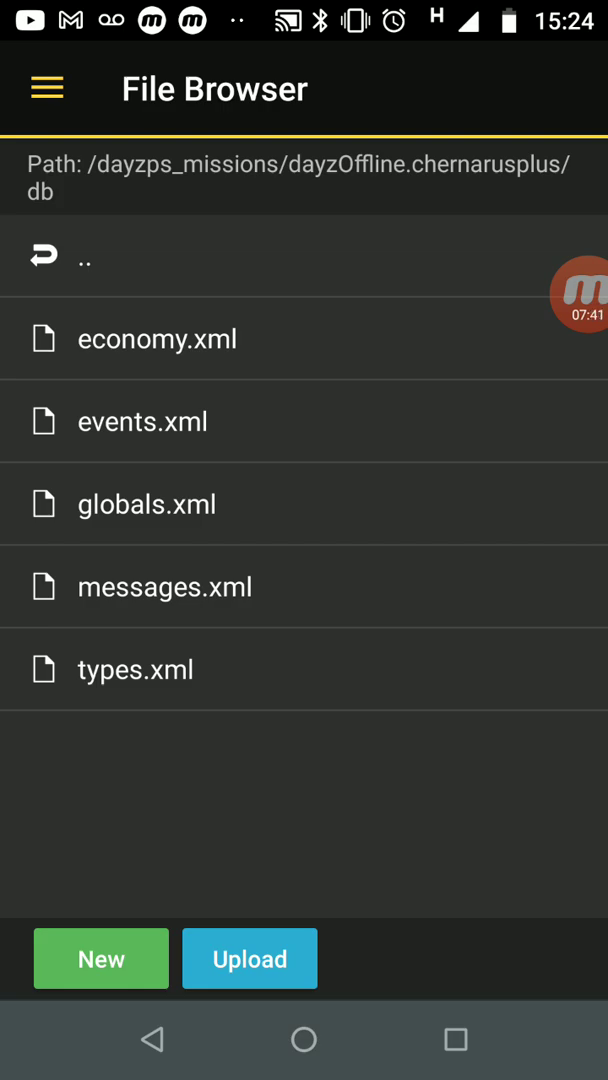
- Move up to dayzOffline.chernarusplus and scroll down its cfg file list
left_click(85, 256)
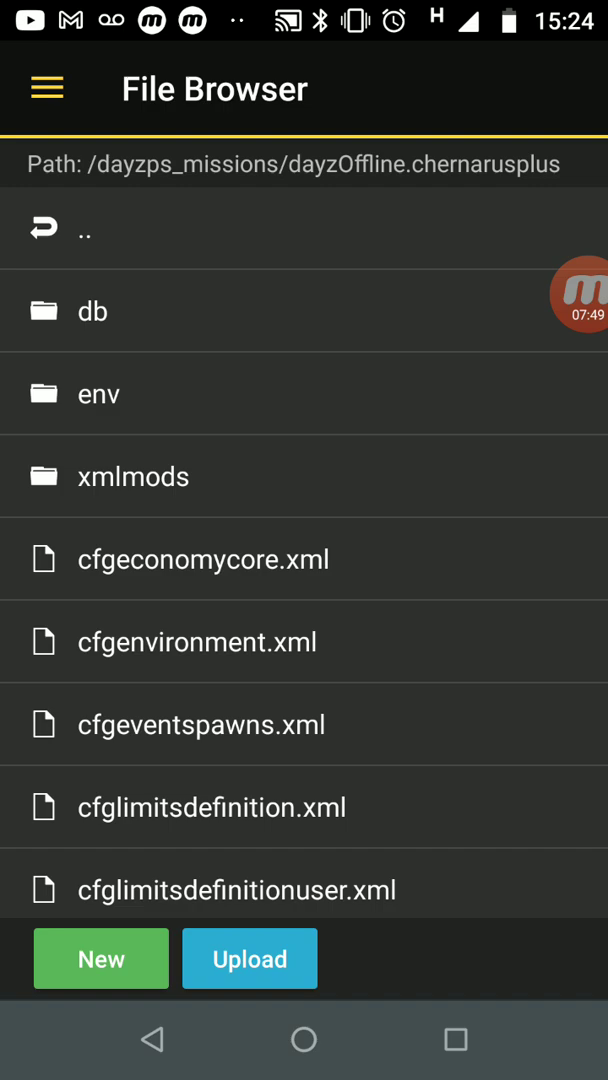
scroll("down", 3)
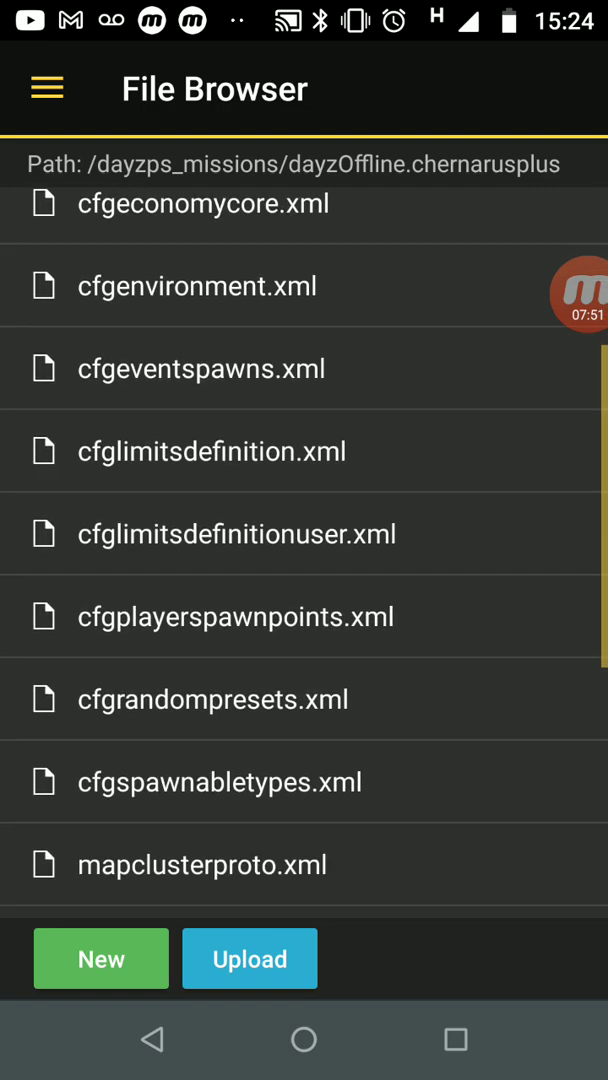
scroll("down", 3)
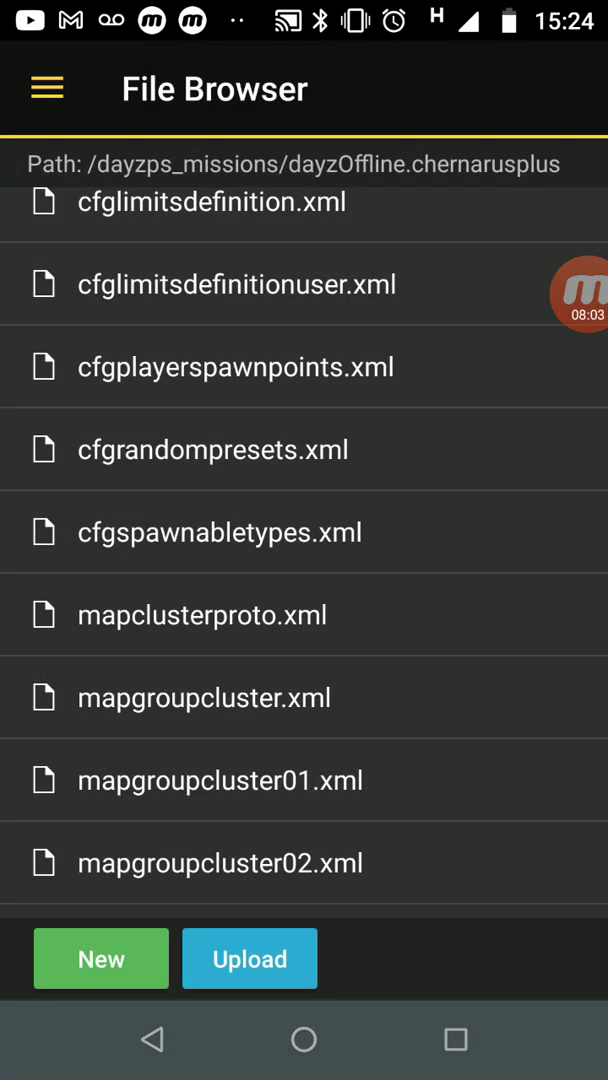
- Open cfgspawnabletypes.xml and view its barrel and tent hoarder entries
left_click(249, 958)
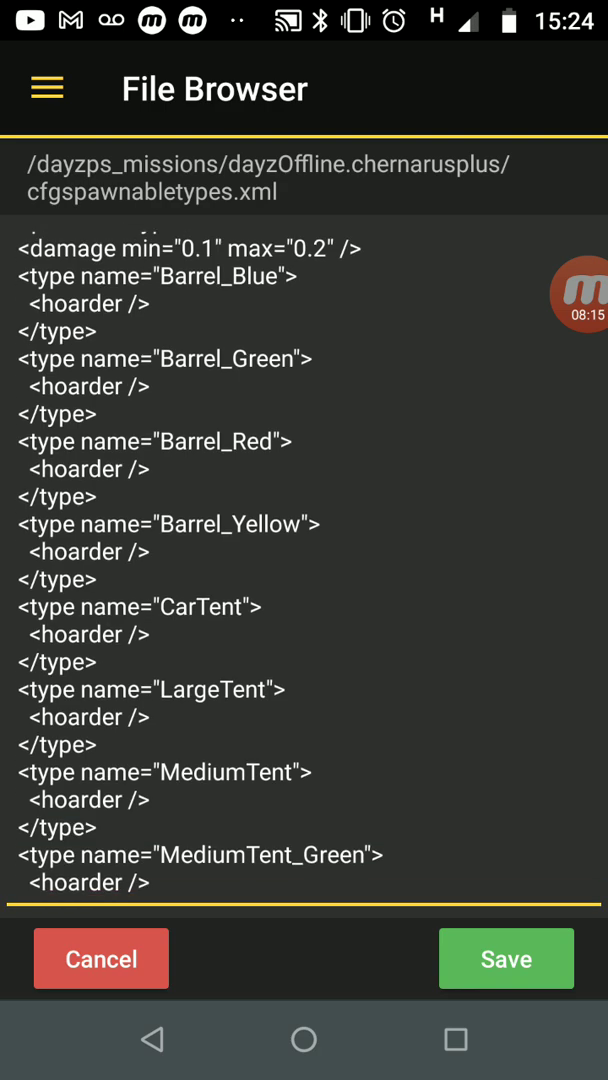
scroll("up", 3)
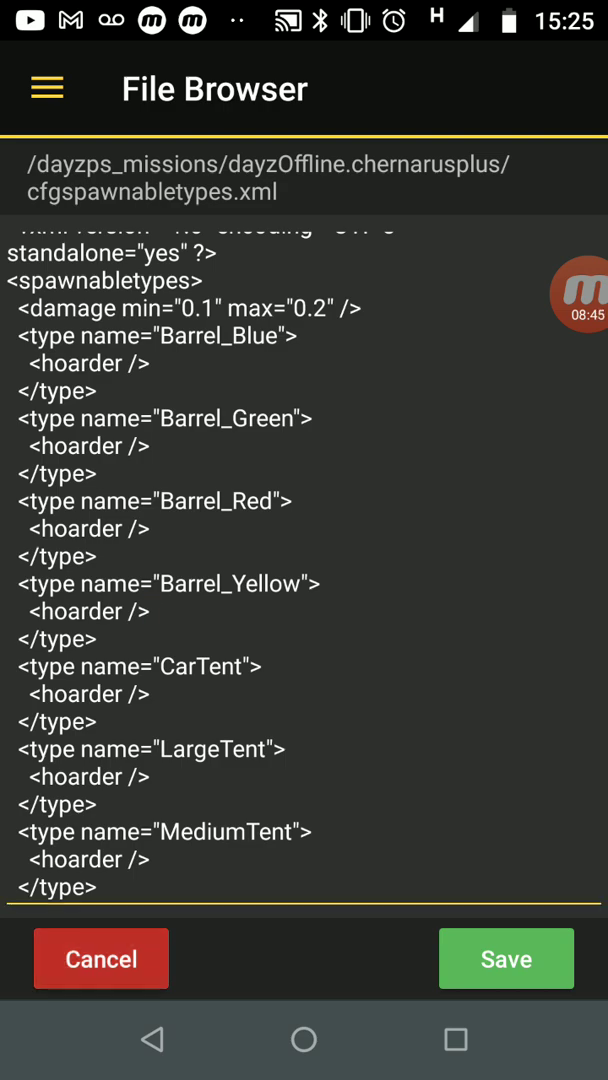
- Close cfgspawnabletypes.xml unsaved, enter db, and show events.xml's file options
left_click(100, 958)
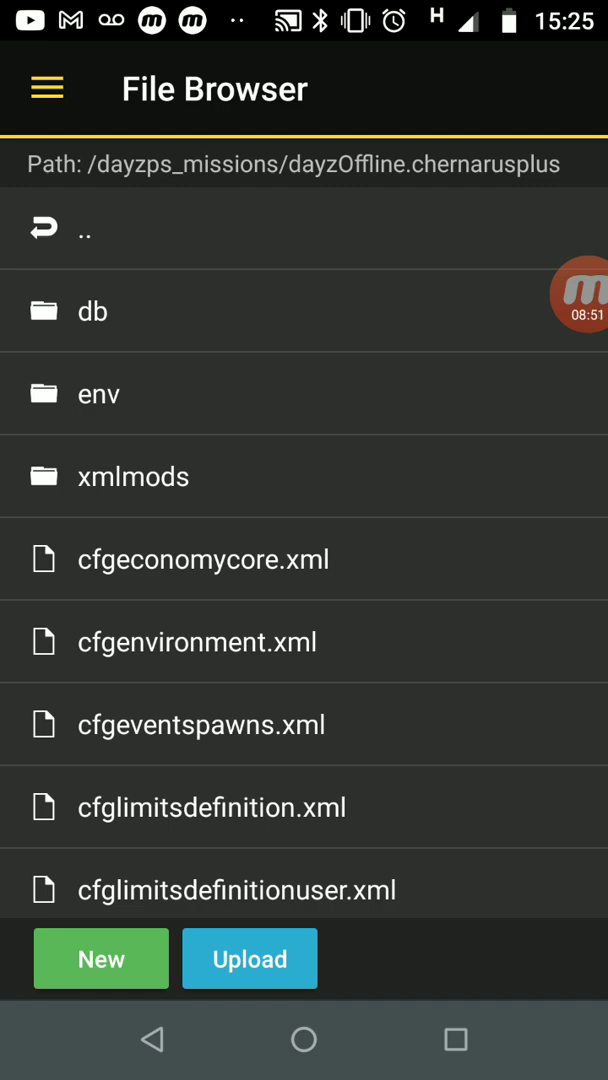
left_click(92, 311)
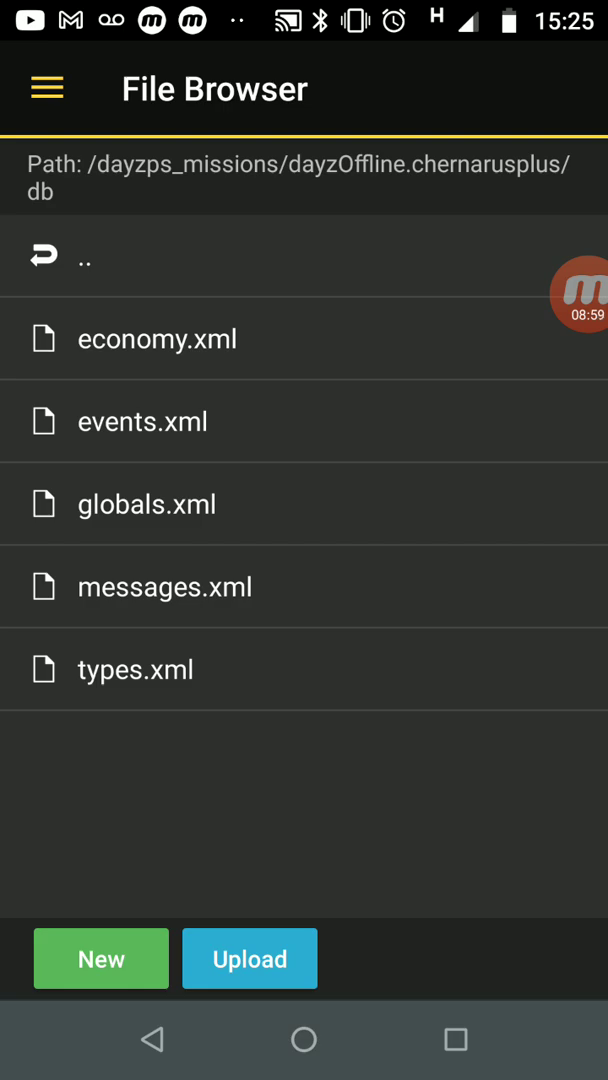
left_click(143, 420)
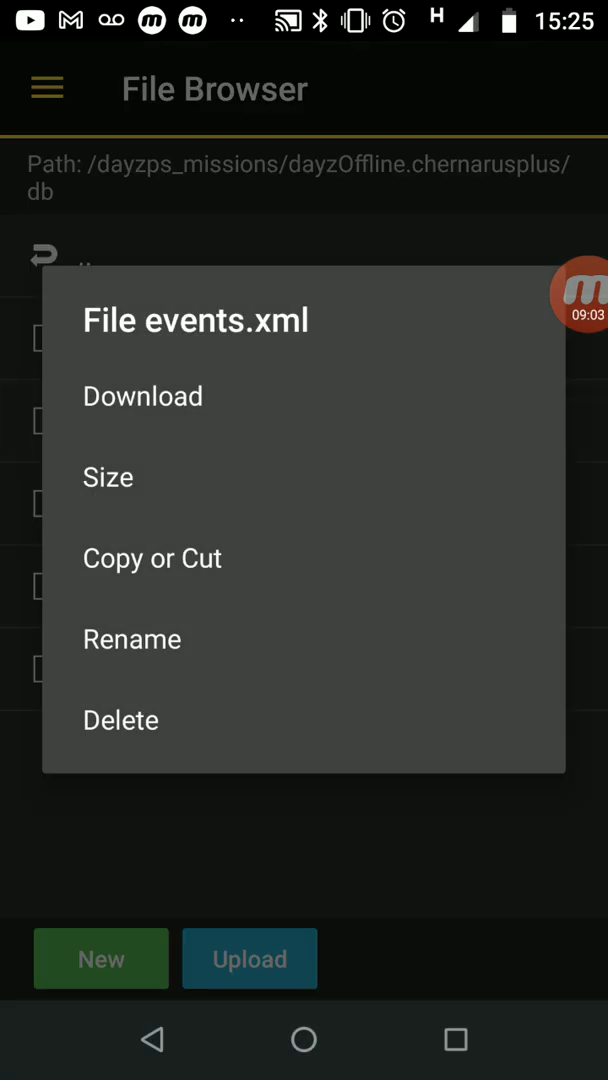
- Open events.xml and scroll down through the infected events
left_click(143, 396)
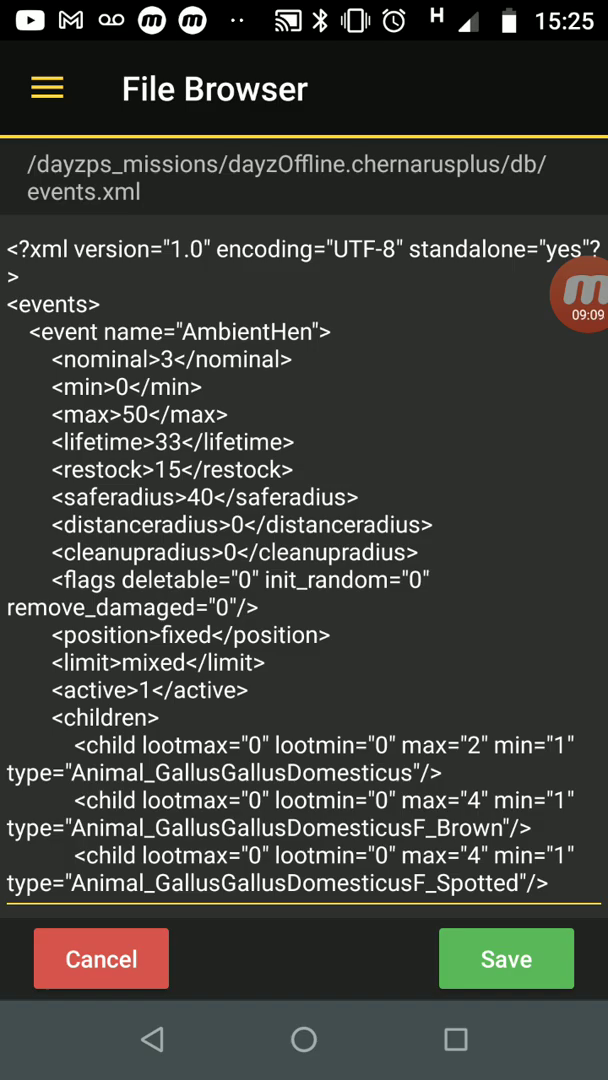
scroll("down", 3)
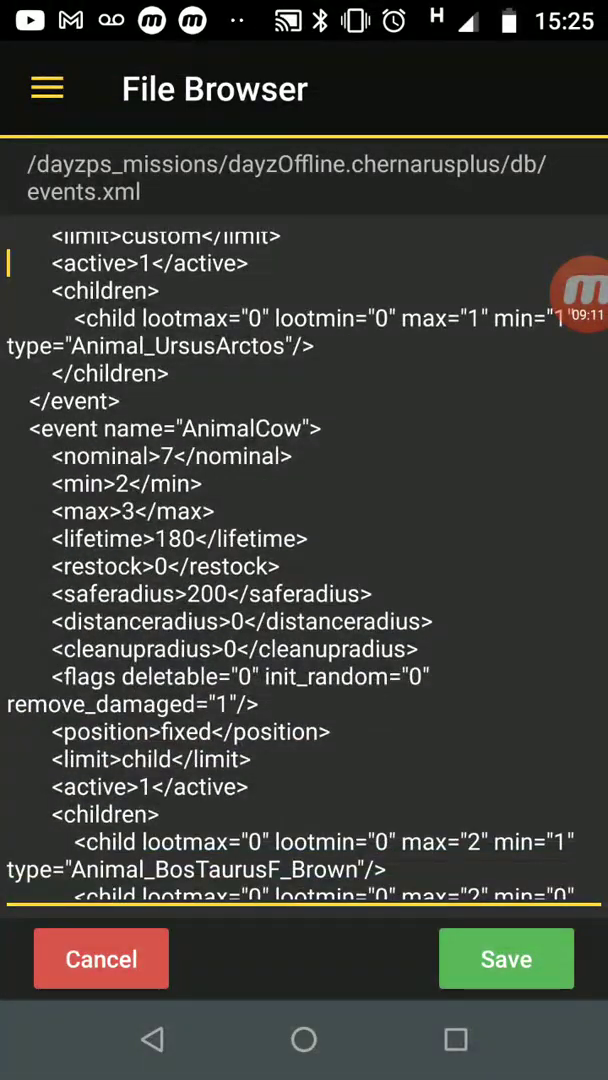
scroll("down", 3)
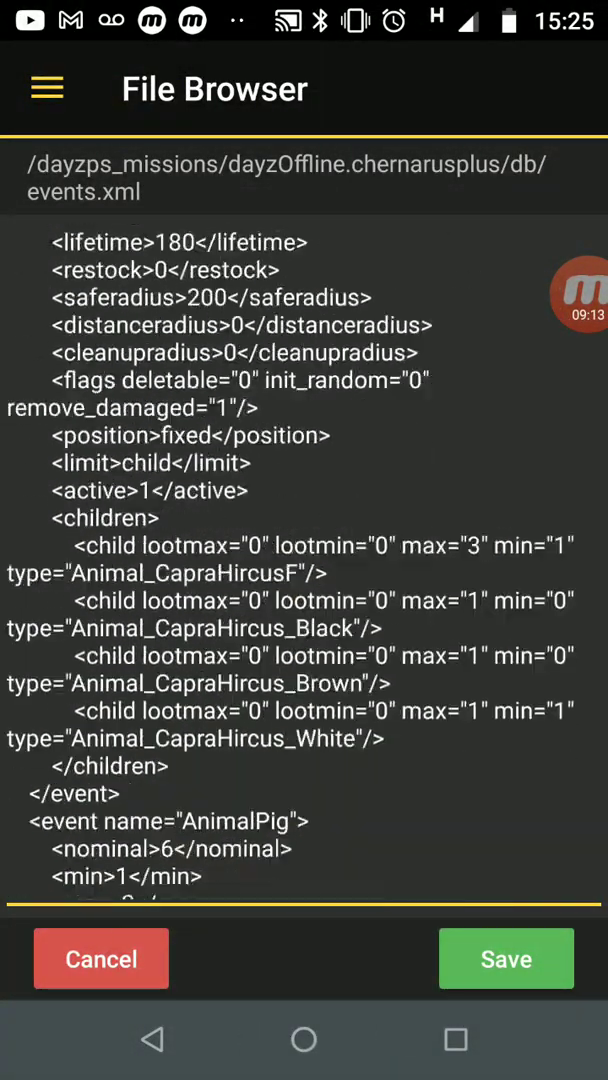
scroll("down", 3)
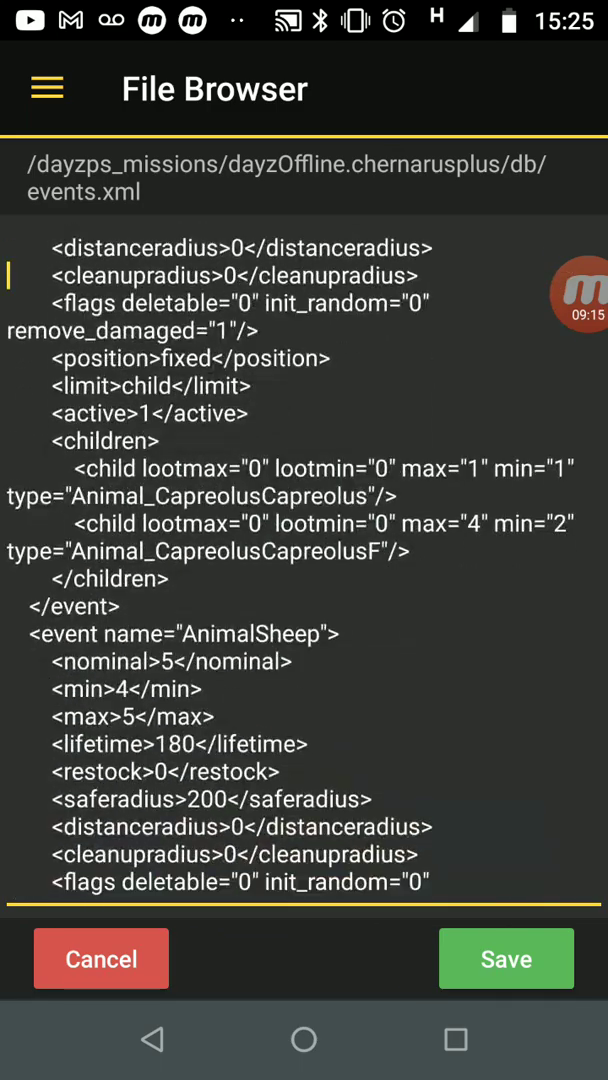
scroll("down", 3)
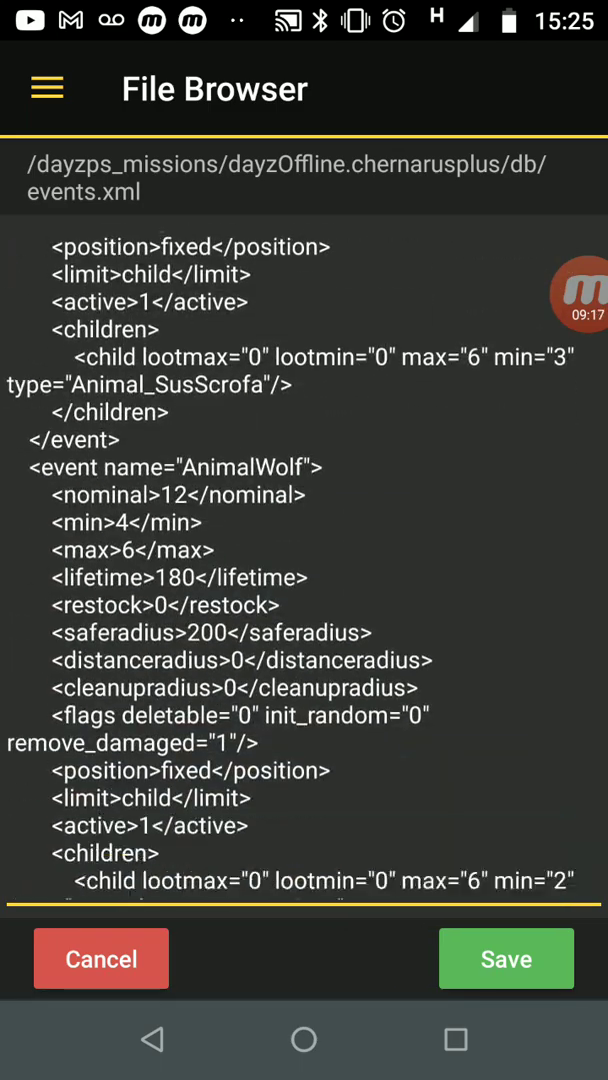
scroll("down", 3)
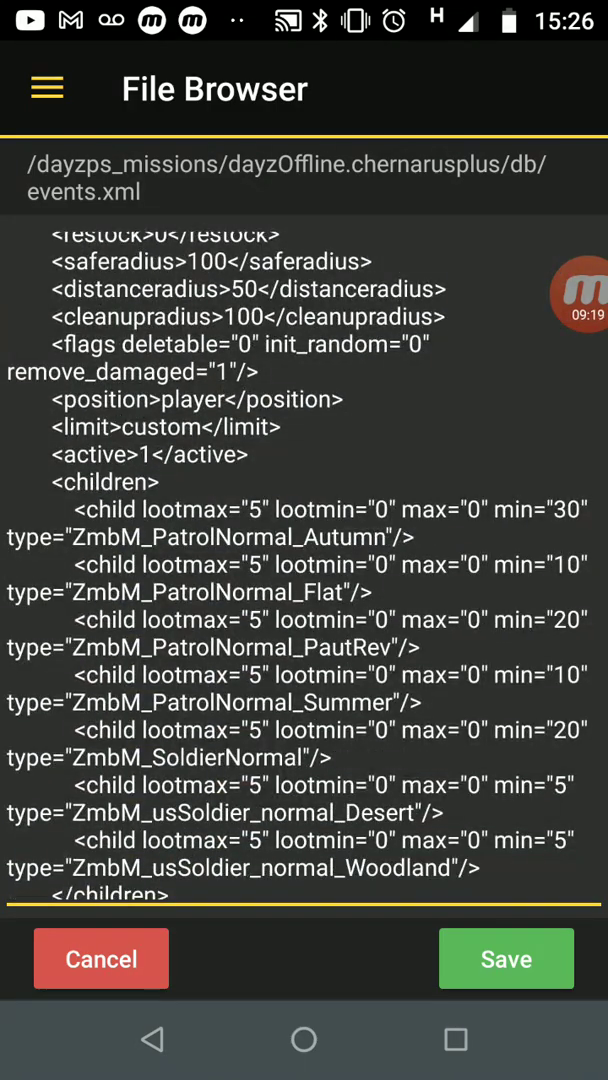
scroll("down", 3)
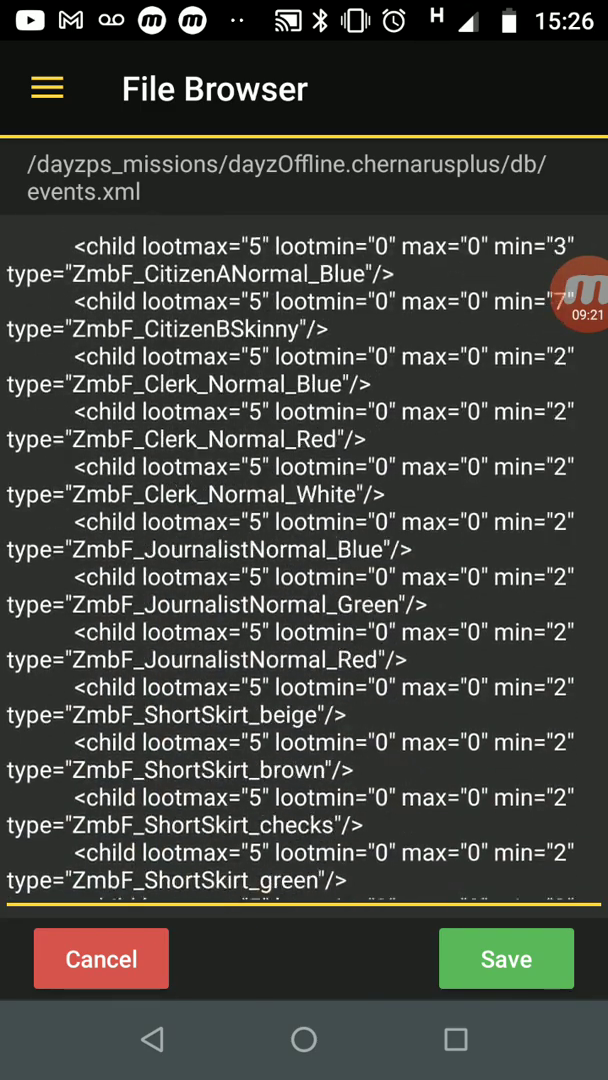
scroll("down", 3)
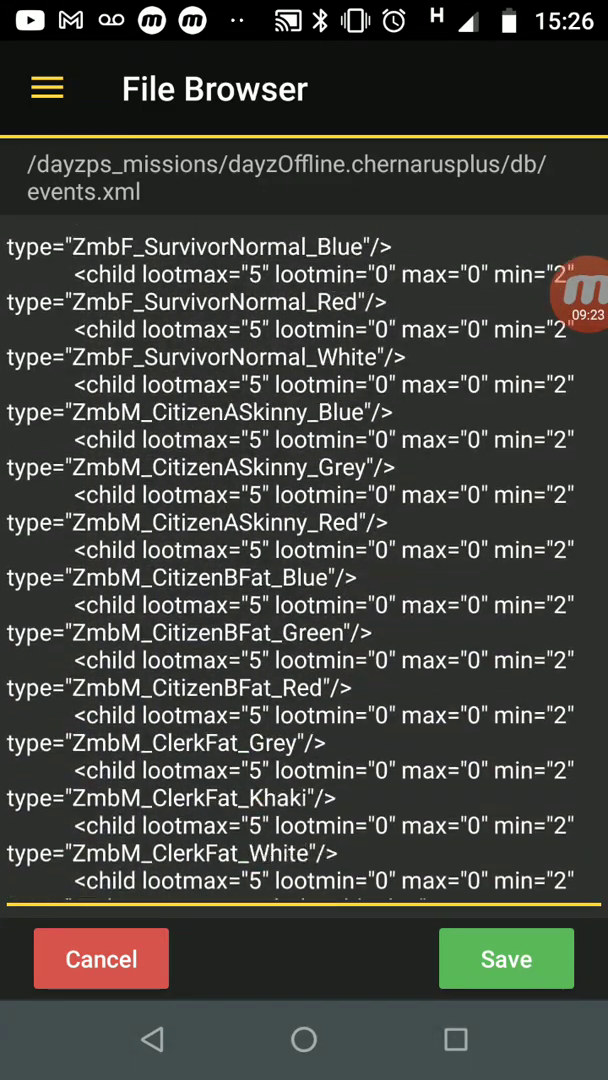
- Keep scrolling until the StaticHeliCrash event is in view
scroll("up", 3)
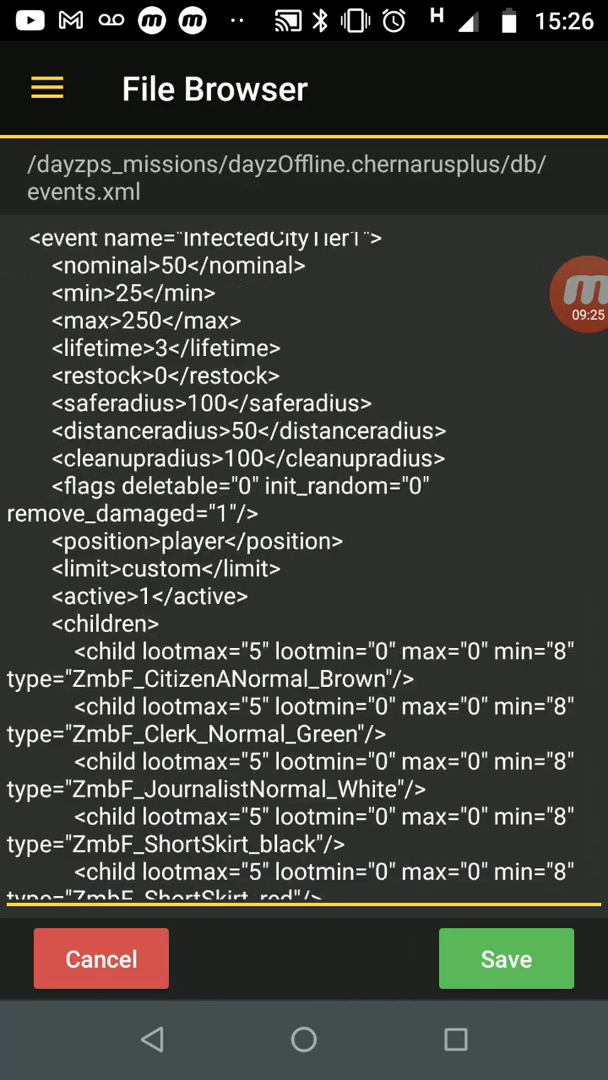
scroll("down", 3)
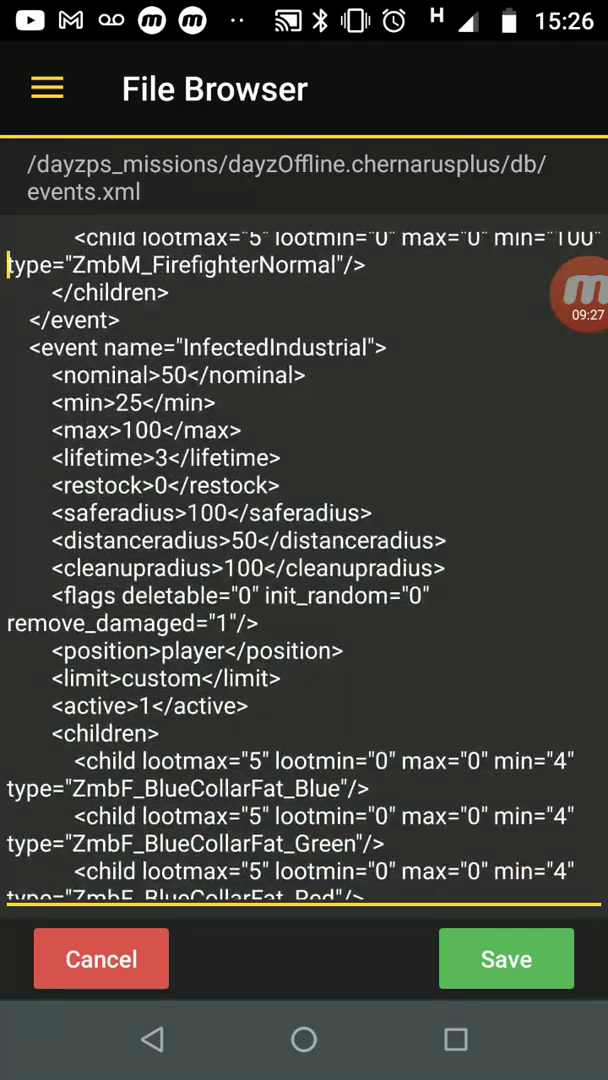
scroll("down", 3)
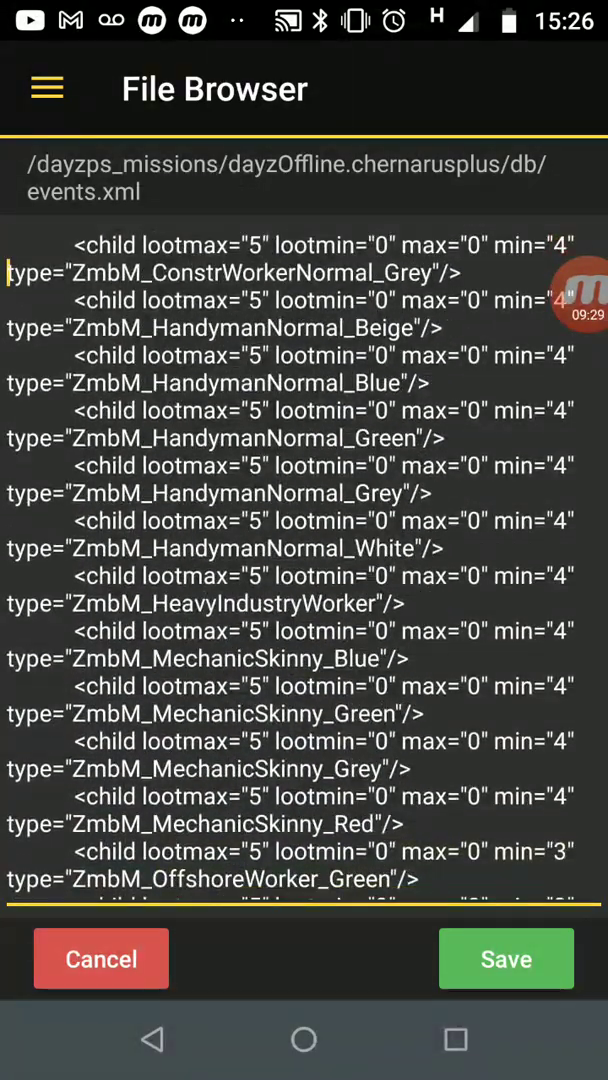
scroll("down", 3)
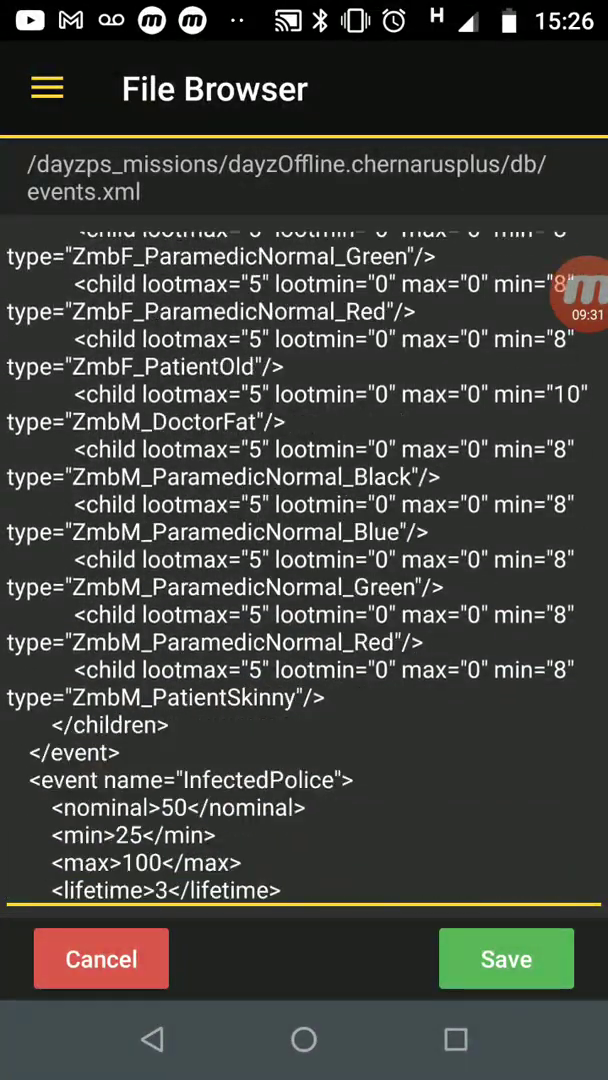
scroll("down", 3)
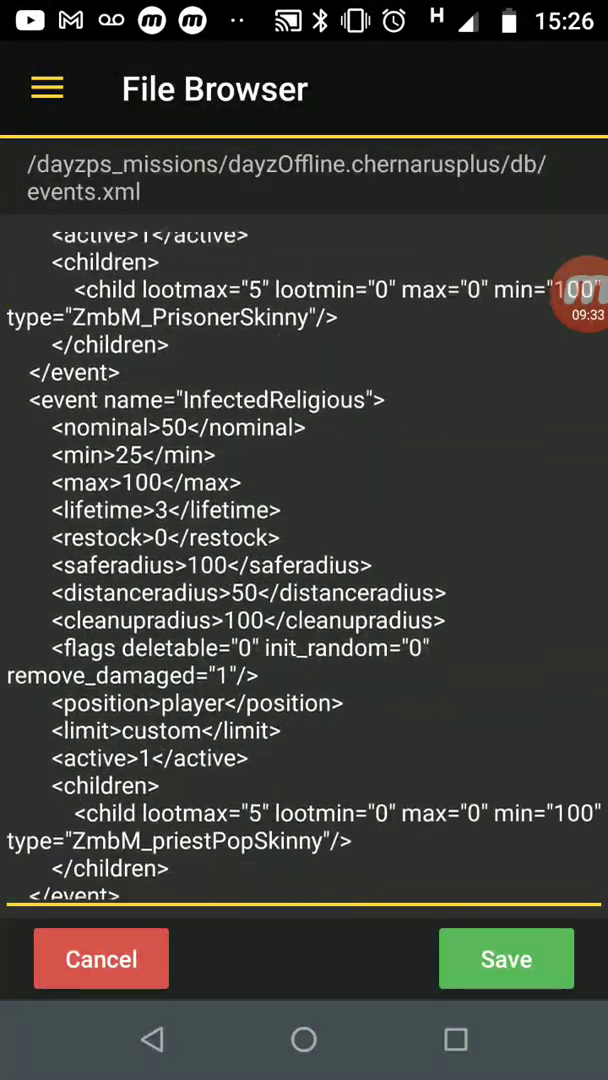
scroll("down", 3)
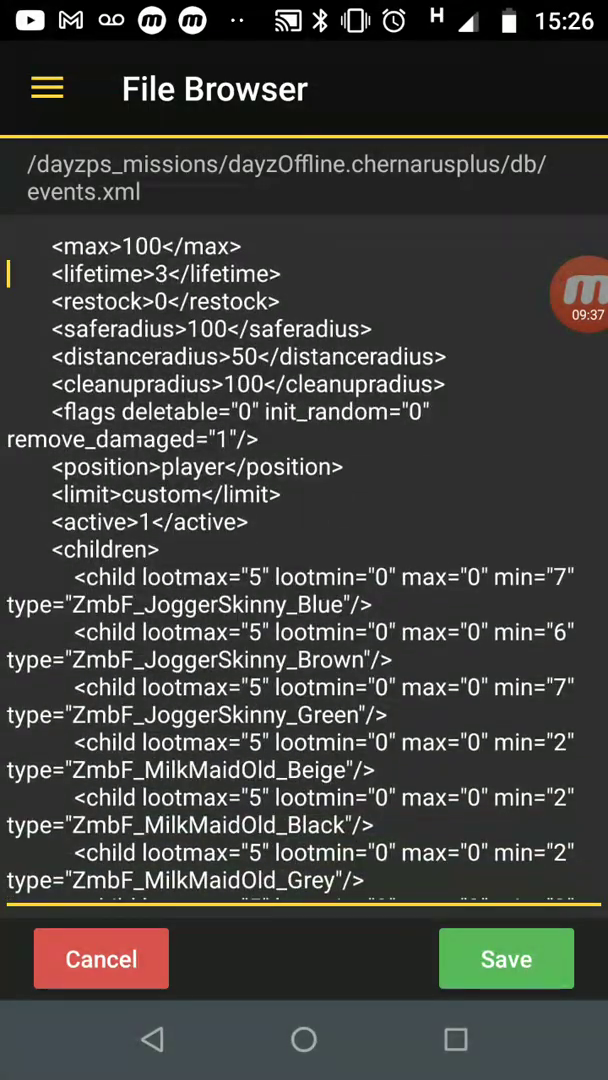
scroll("down", 3)
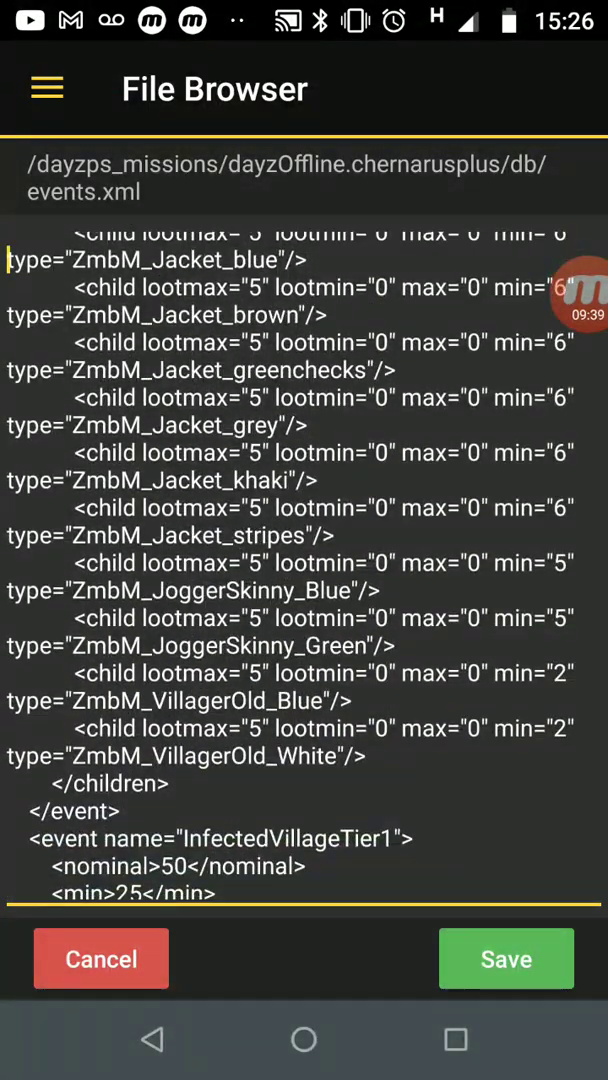
scroll("down", 3)
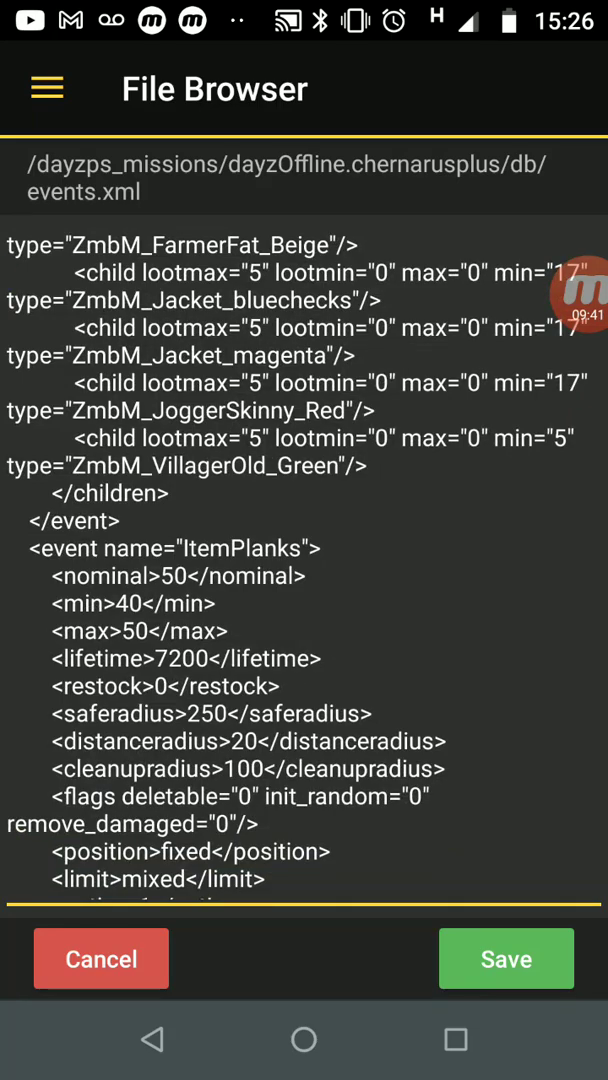
scroll("down", 3)
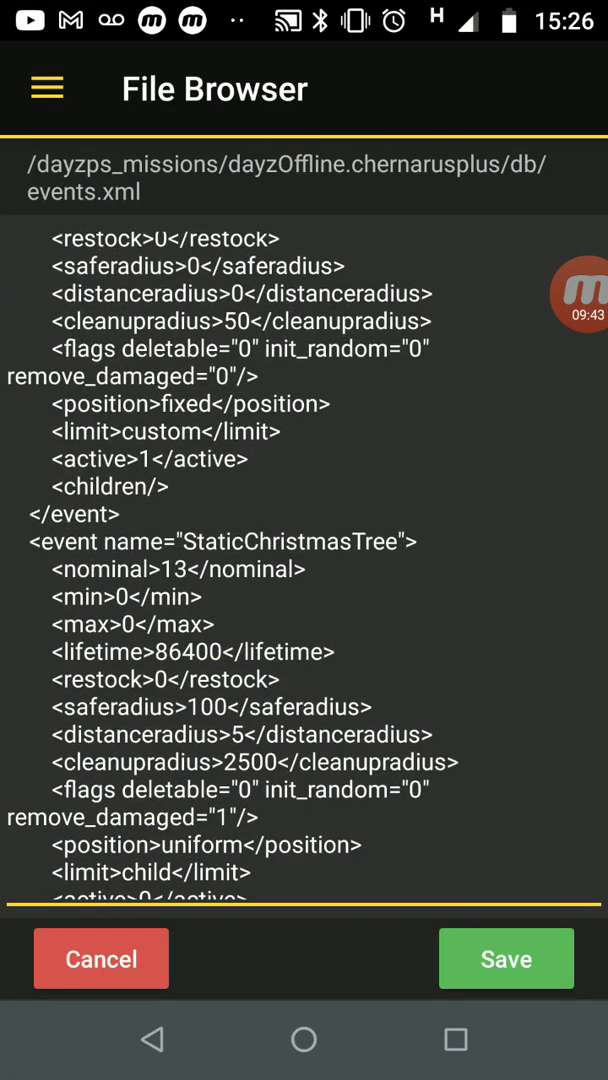
scroll("down", 3)
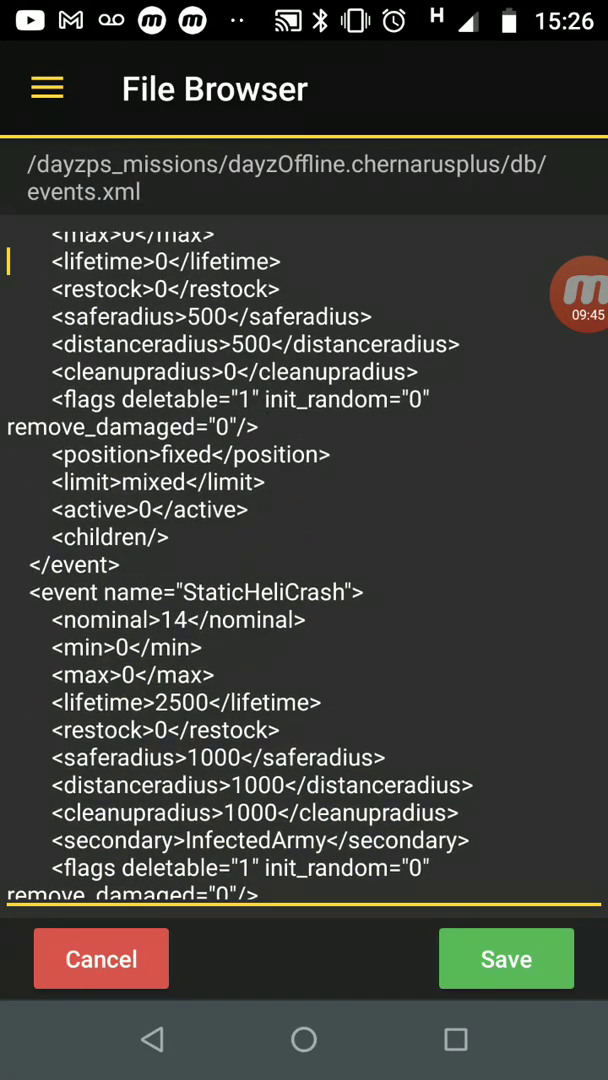
scroll("down", 3)
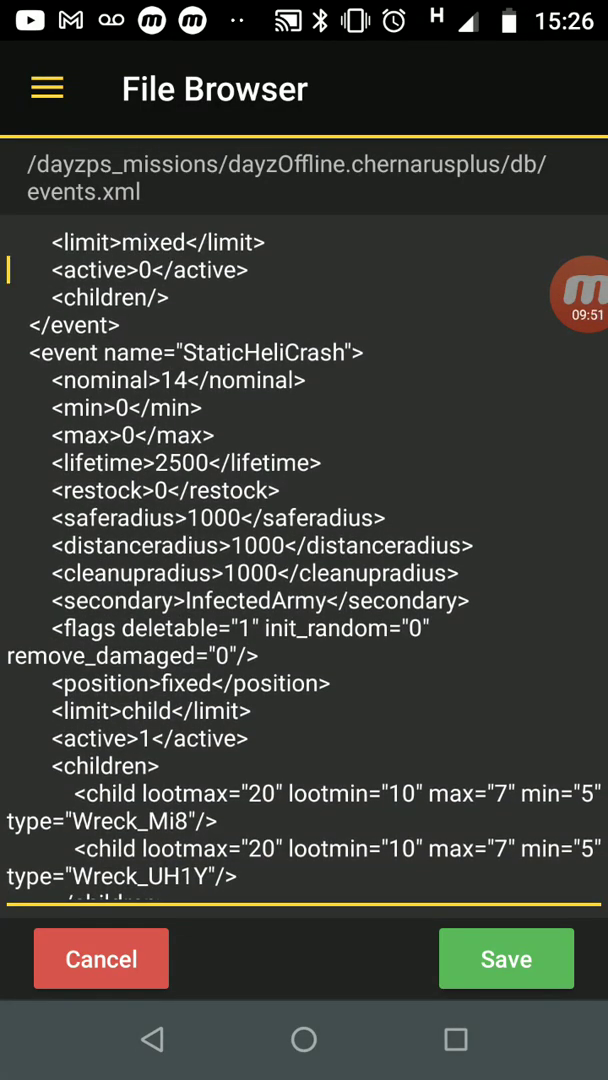
scroll("down", 3)
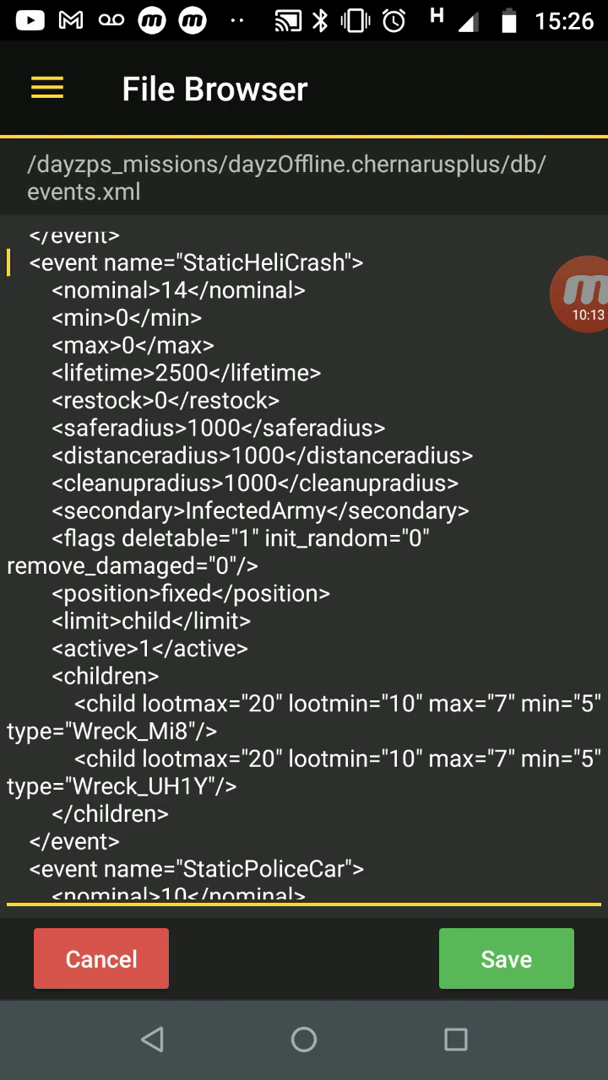
scroll("down", 3)
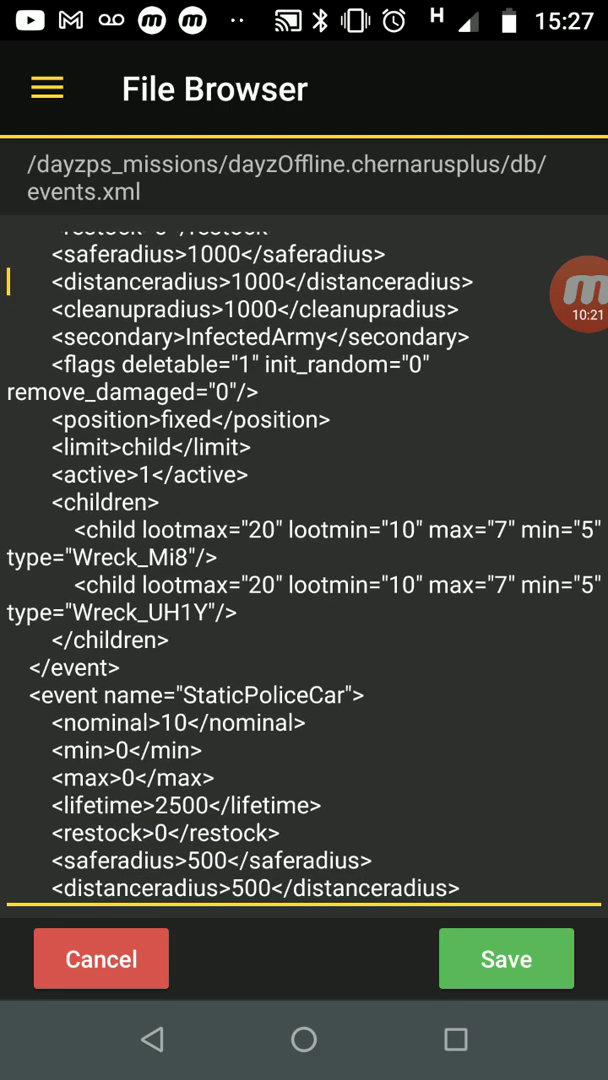
scroll("down", 3)
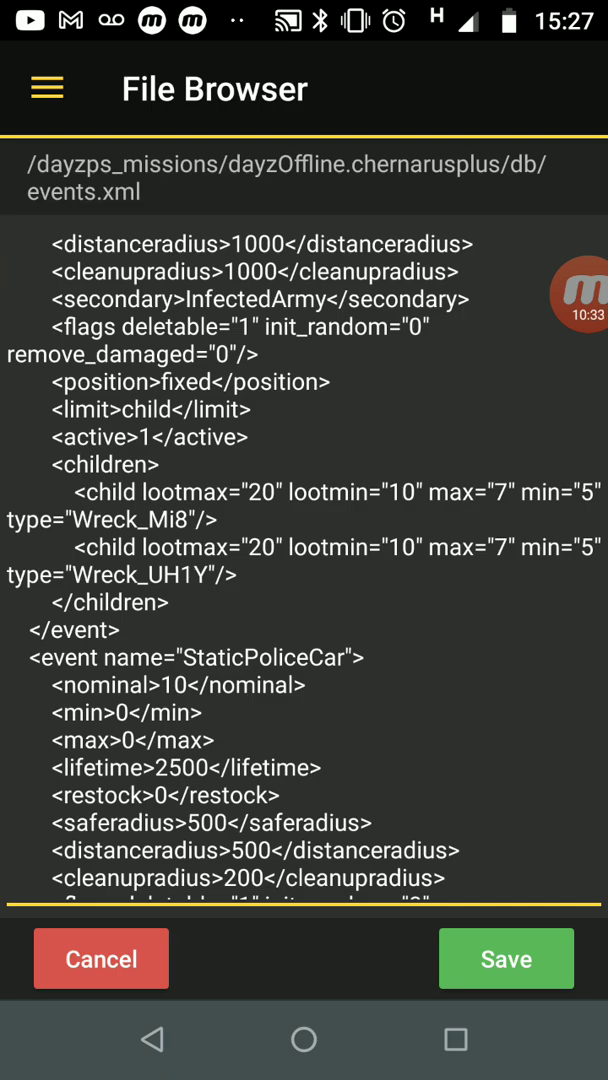
scroll("up", 3)
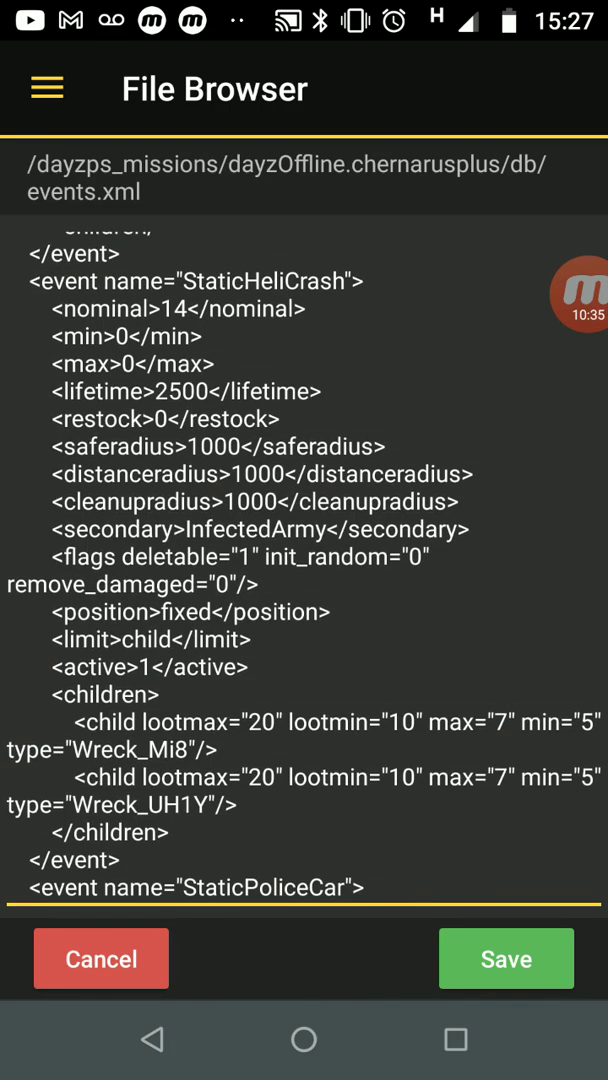
scroll("down", 3)
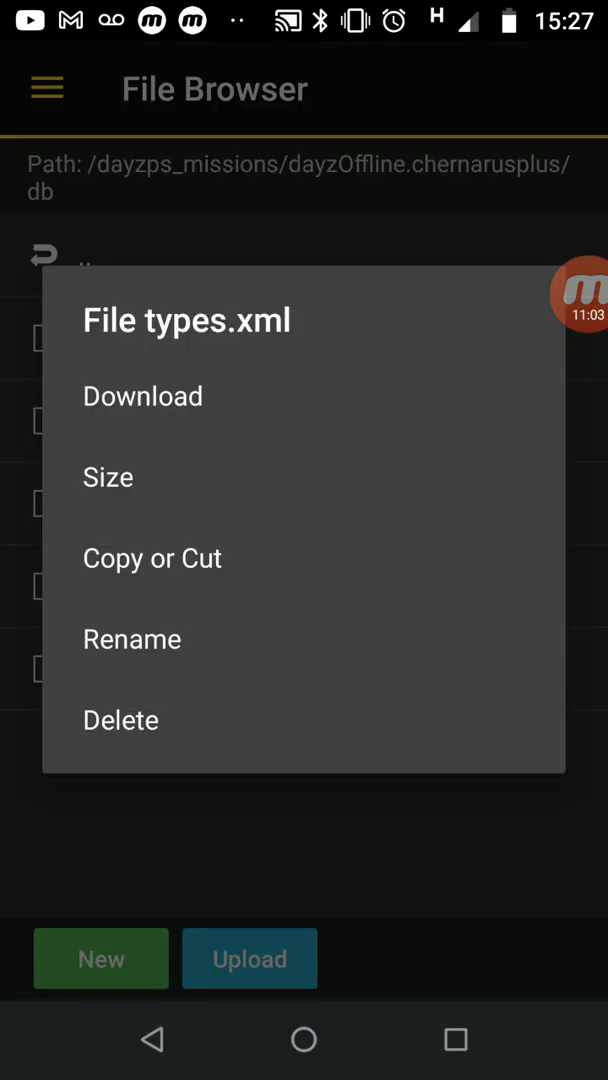
- Open types.xml from the db folder in the file editor
left_click(143, 396)
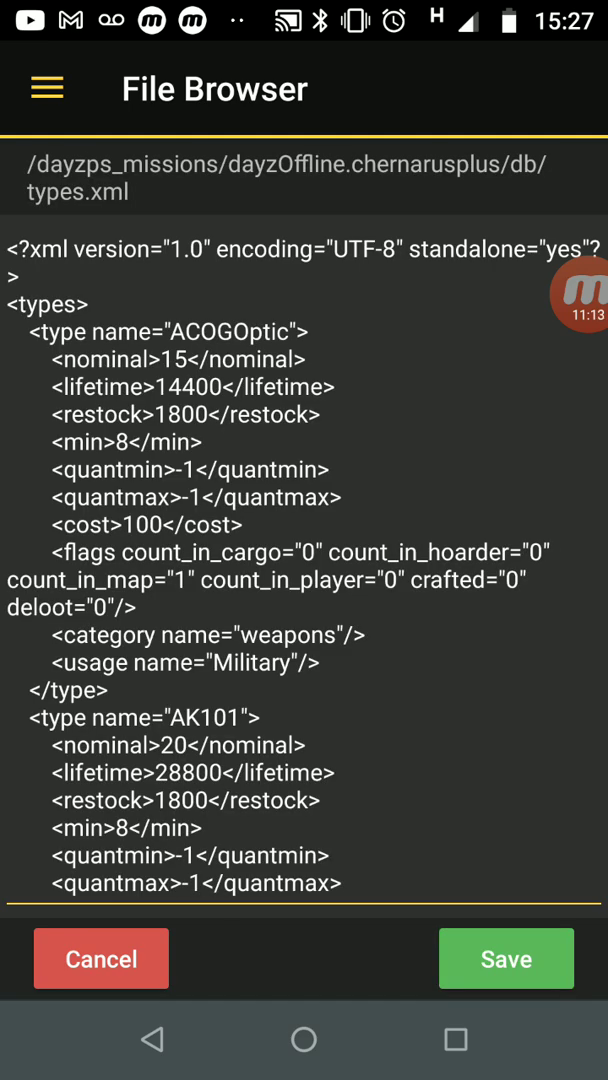
- Change the ACOGOptic entry's nominal from 15 to 20 and min from 8 to 15
scroll("down", 3)
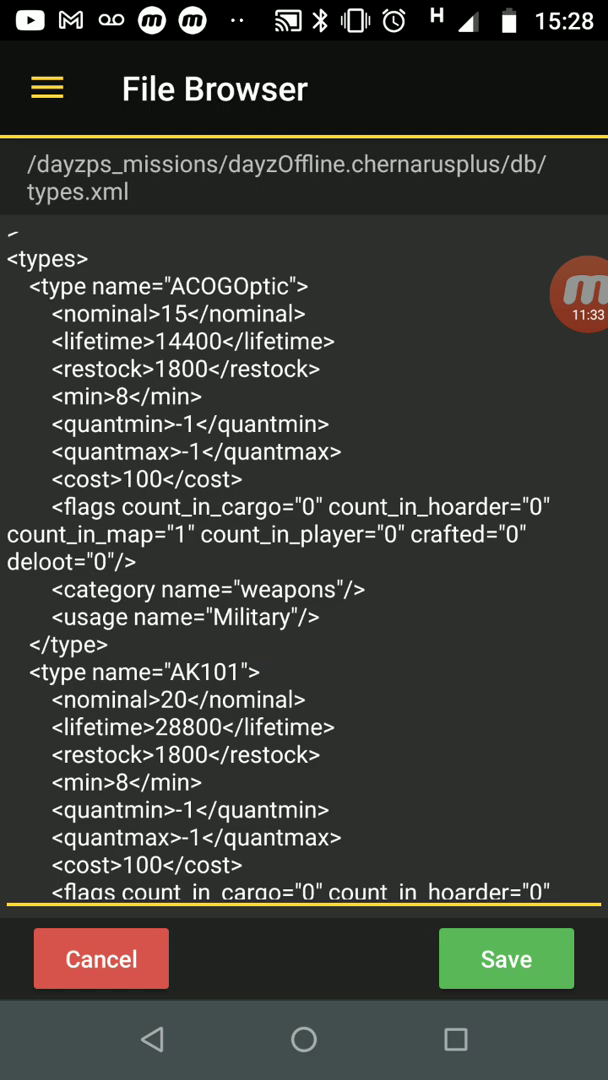
left_click(200, 341)
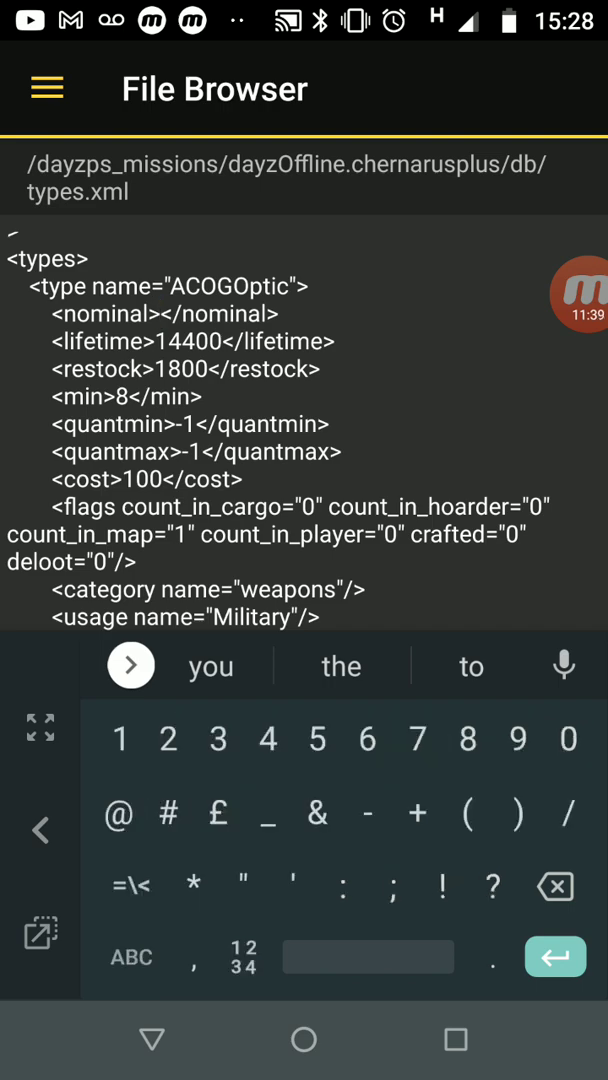
type("20")
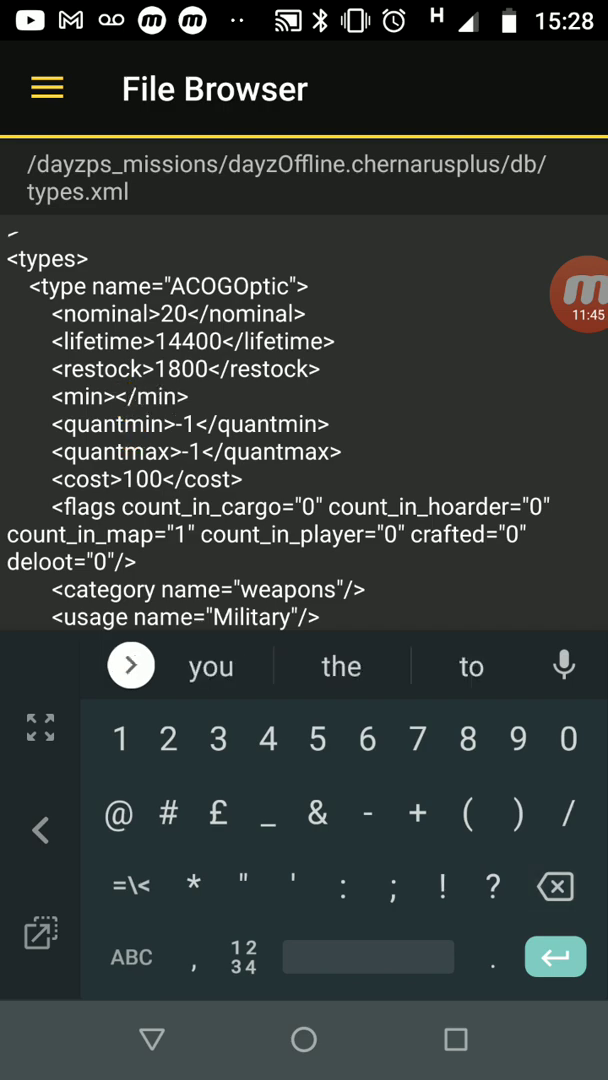
type("15")
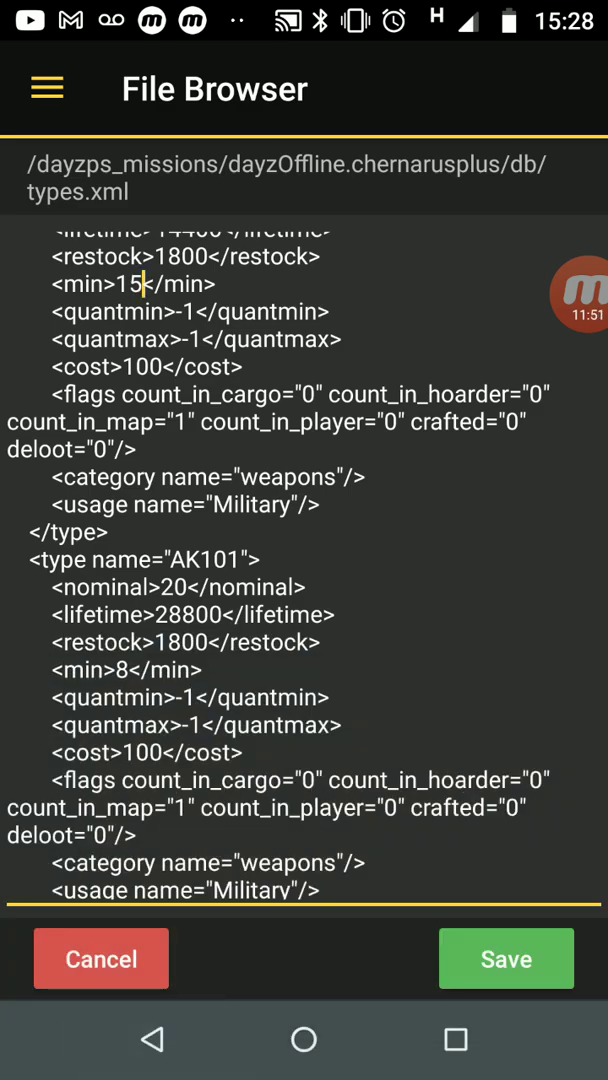
scroll("down", 3)
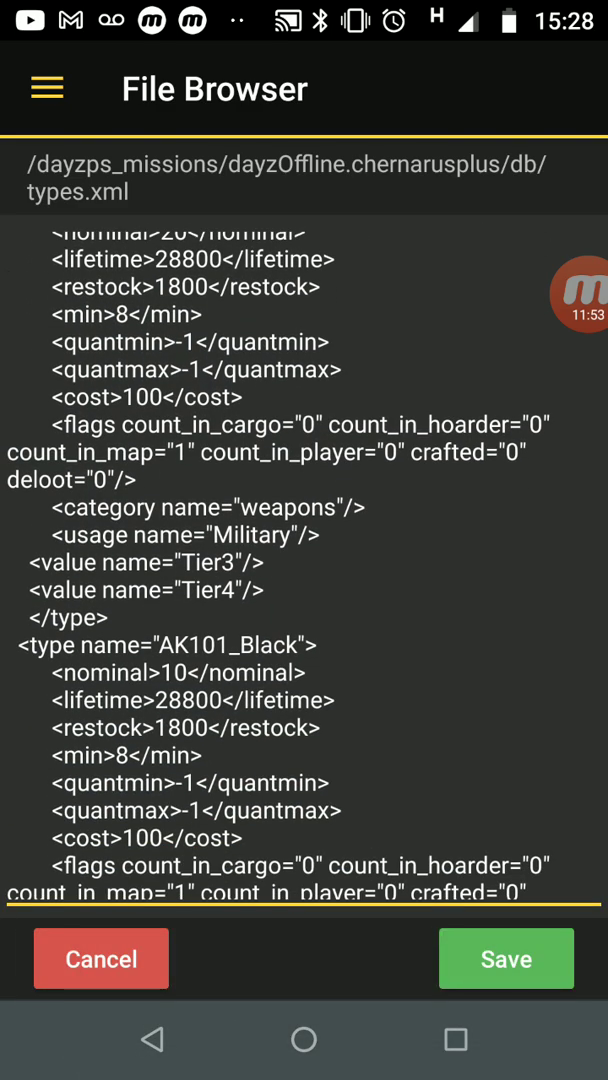
scroll("down", 3)
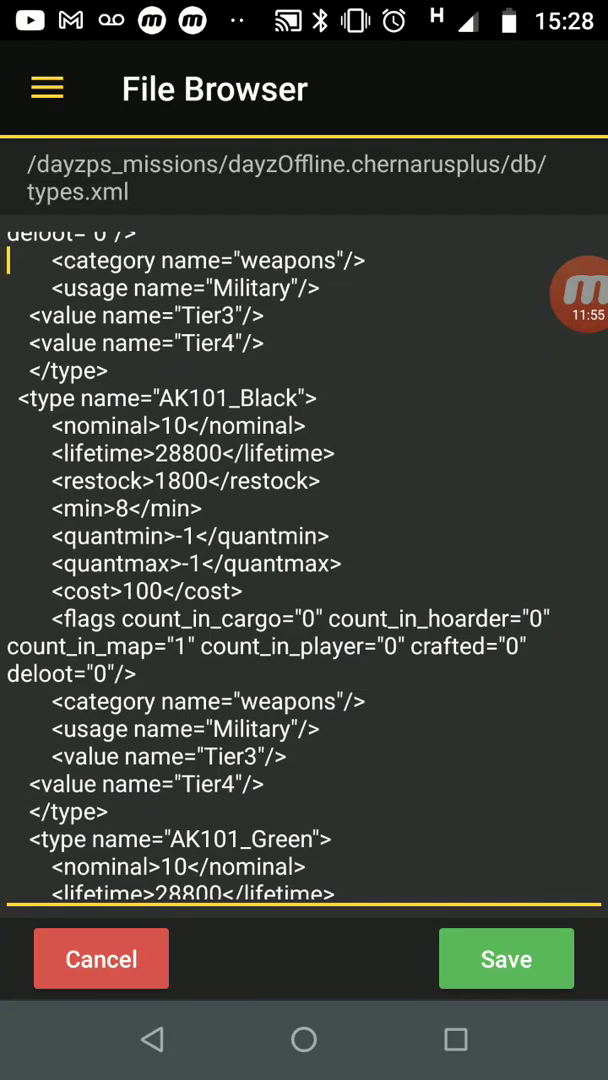
scroll("down", 3)
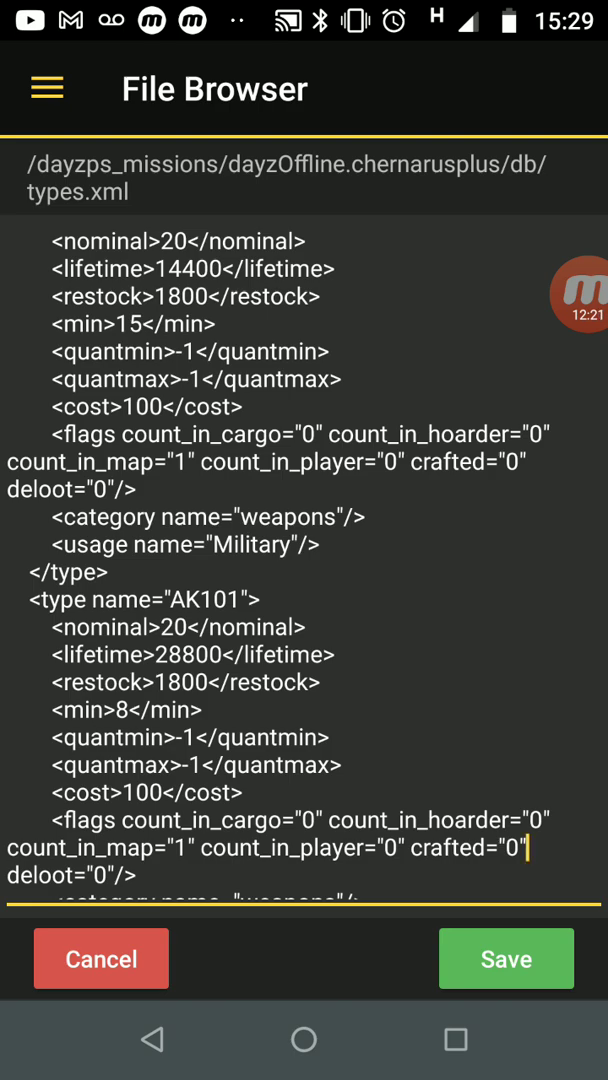
scroll("down", 3)
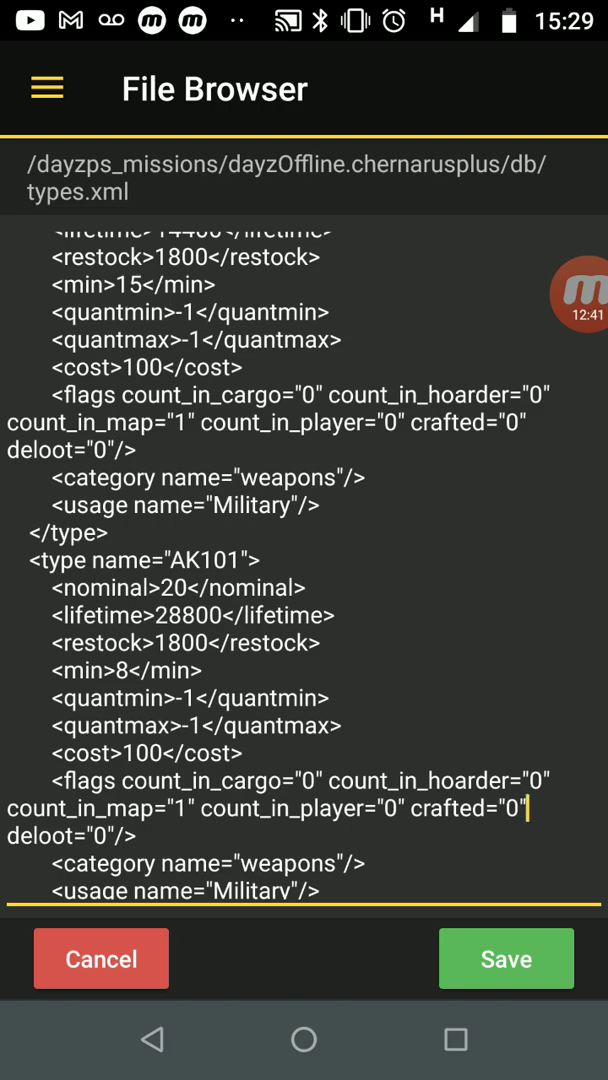
- Go to the DayZ PS4 server's Dashboard via the navigation menu
left_click(46, 87)
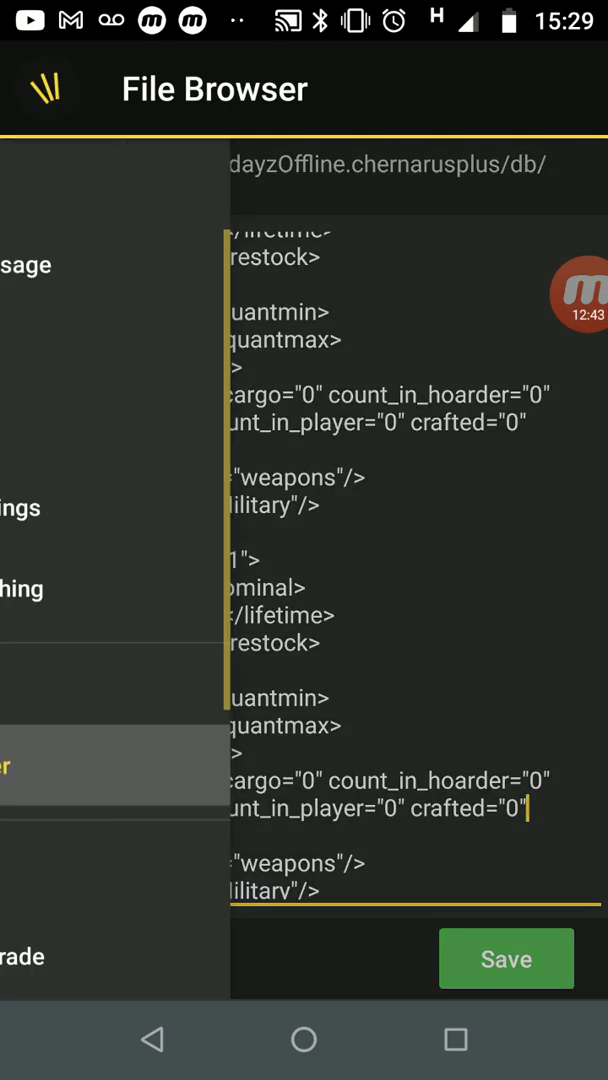
left_click(46, 88)
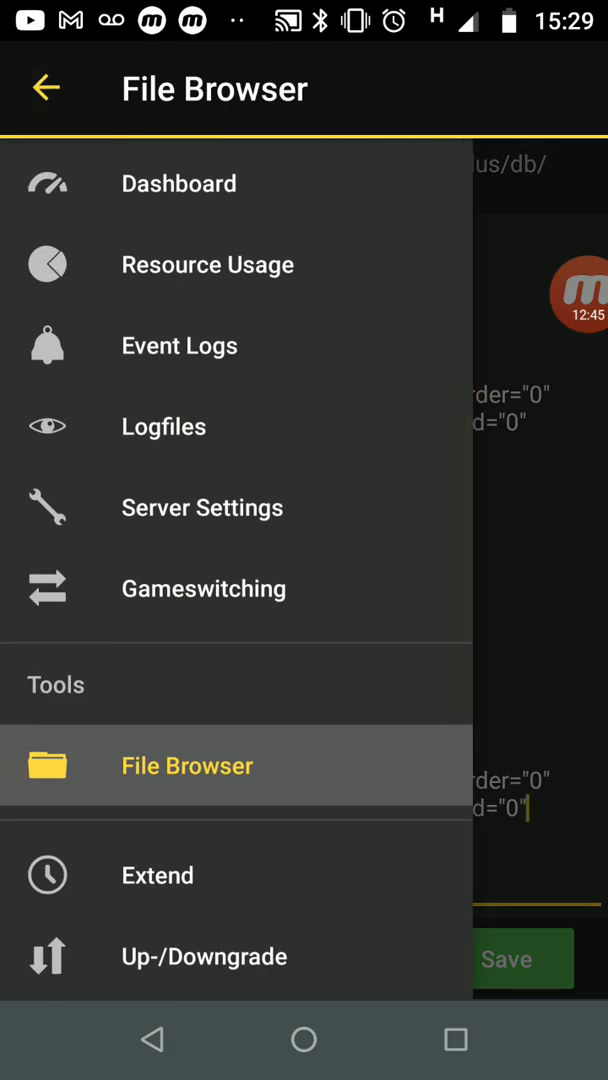
scroll("down", 3)
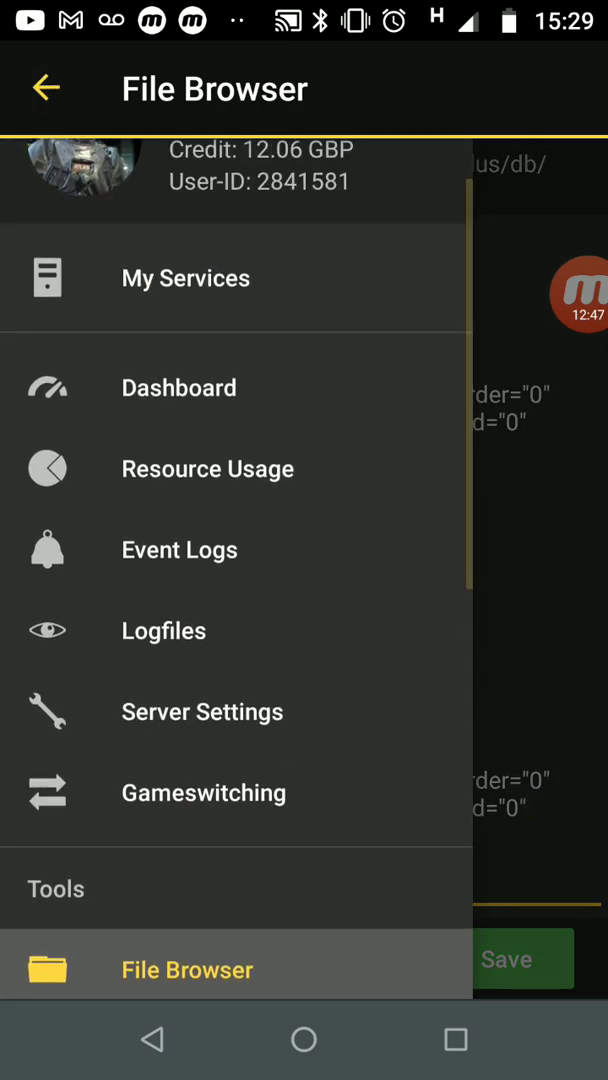
left_click(178, 388)
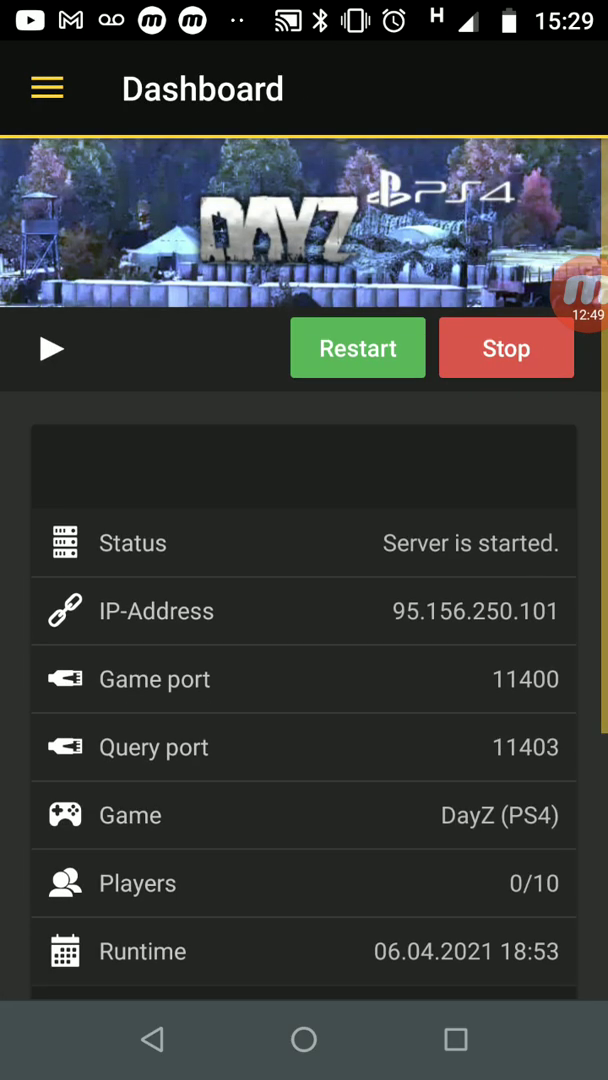